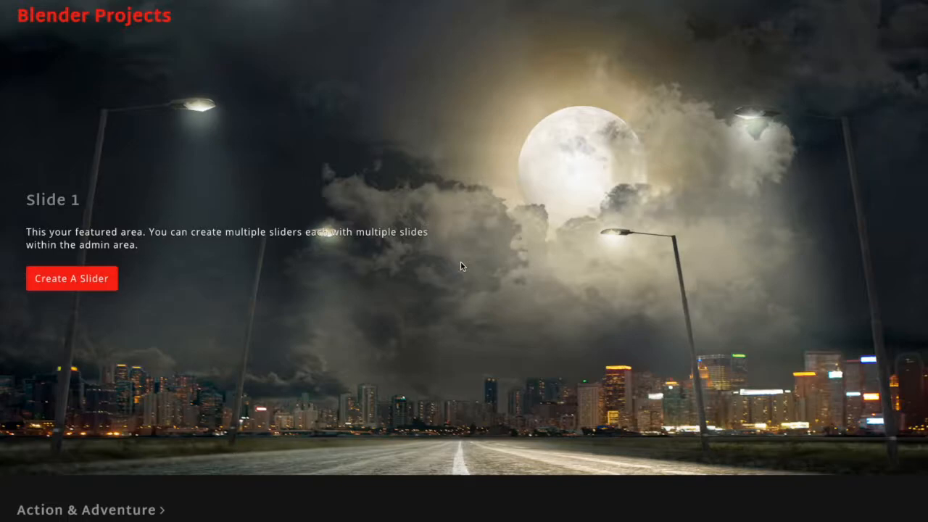
mouse_move(203, 63)
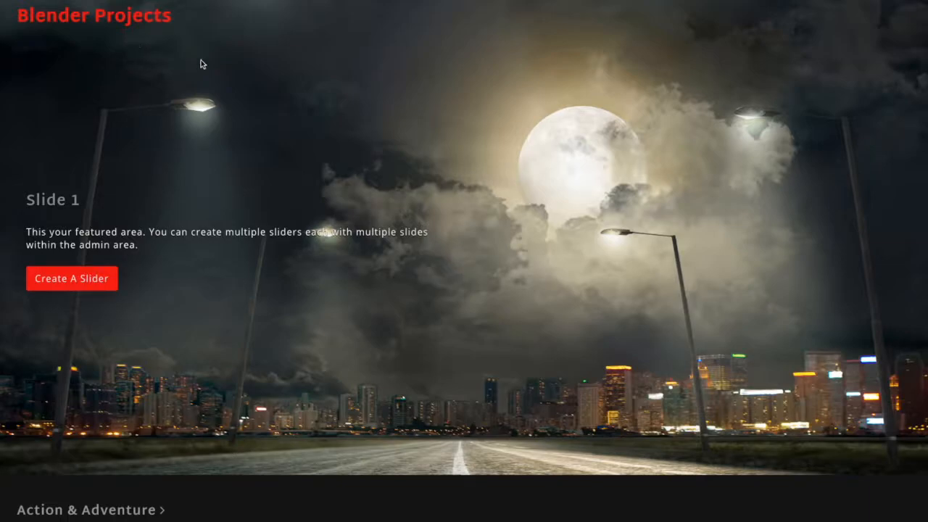
mouse_move(251, 264)
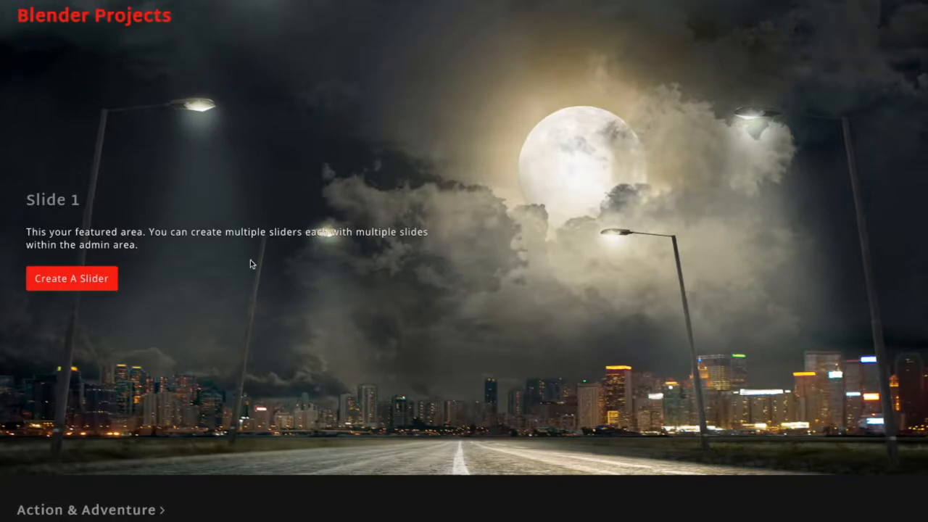
mouse_move(80, 279)
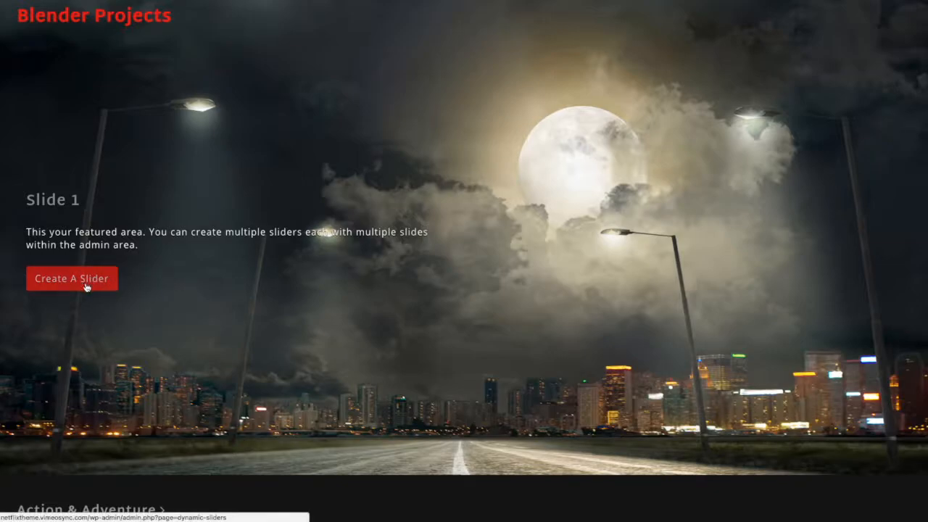
In Slider Manager, add a new slider named Home and start a new slide.
click(71, 277)
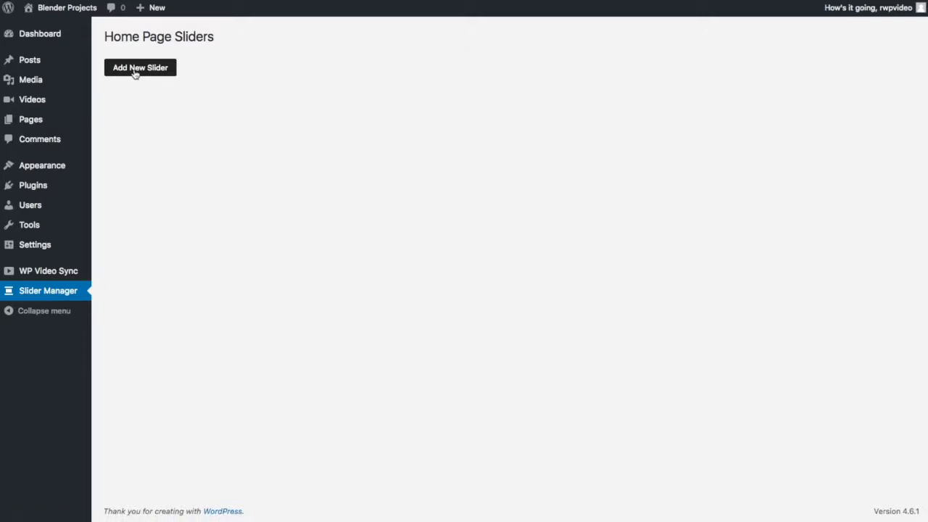
click(140, 67)
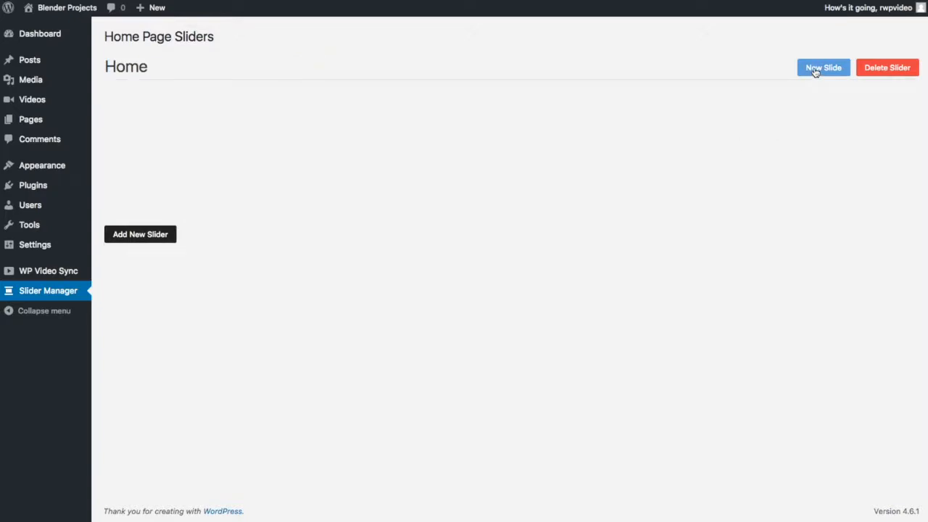
click(823, 67)
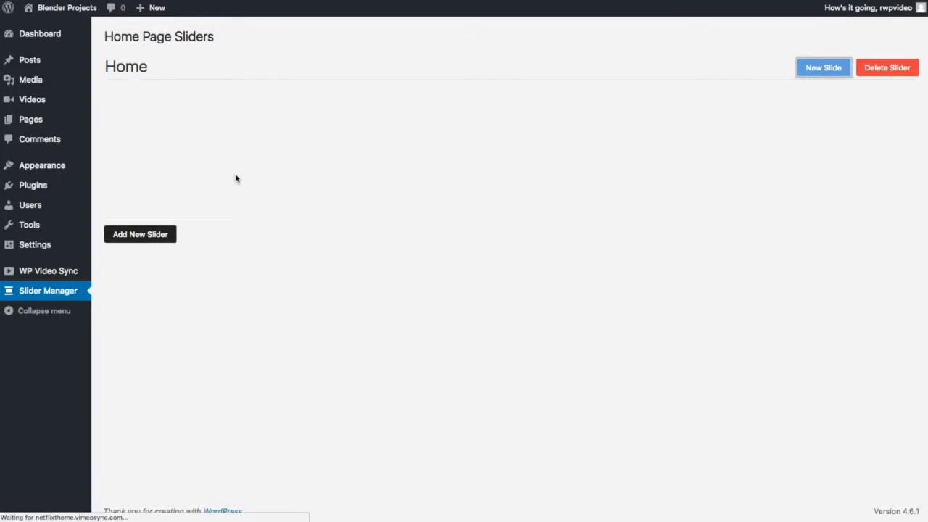
Title the new slide Tears of Steel and set its link text to Watch Now.
click(822, 66)
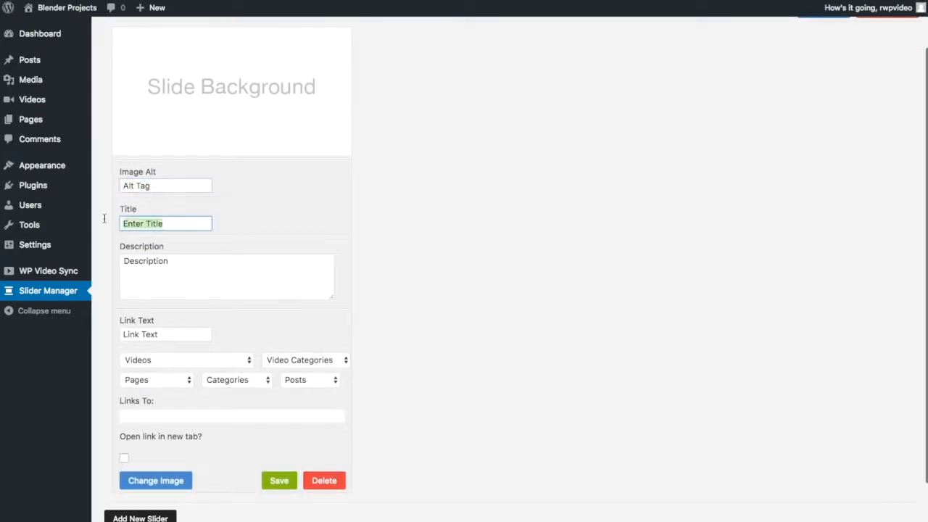
text(Tears of Steel)
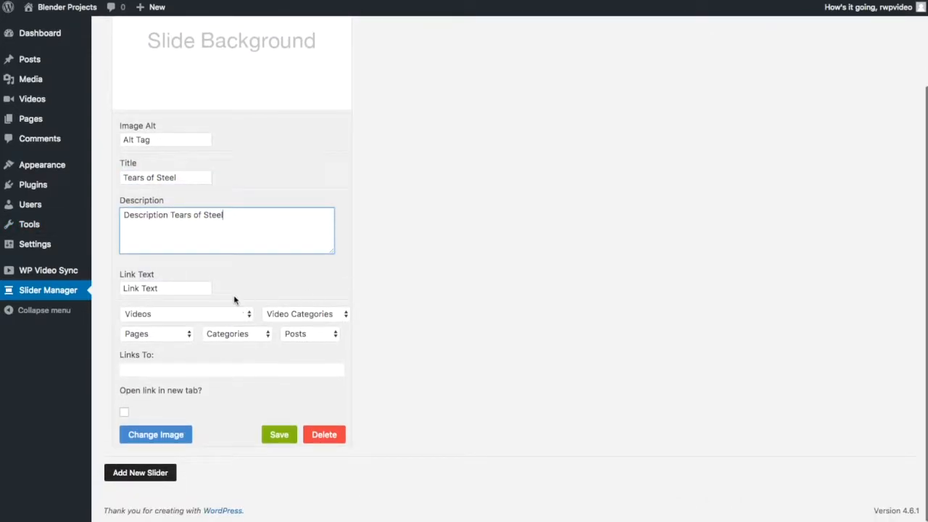
click(165, 287)
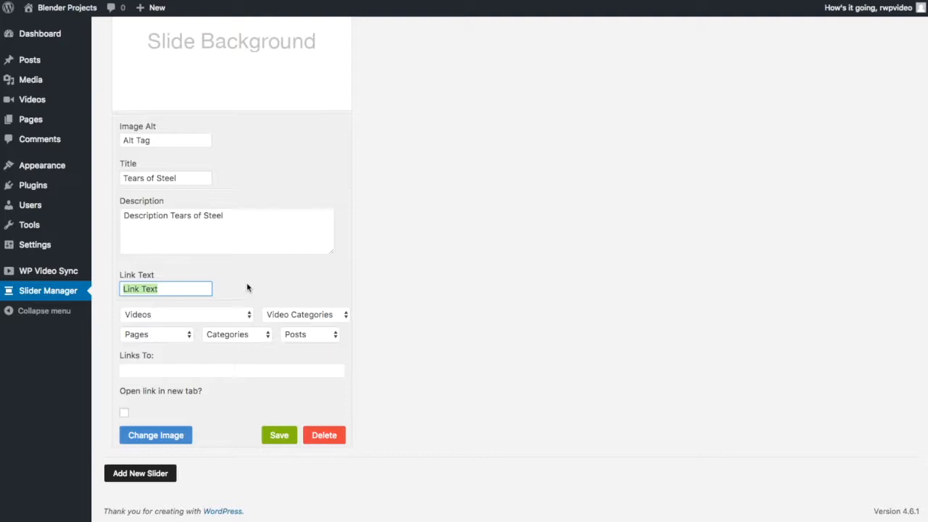
mouse_move(250, 285)
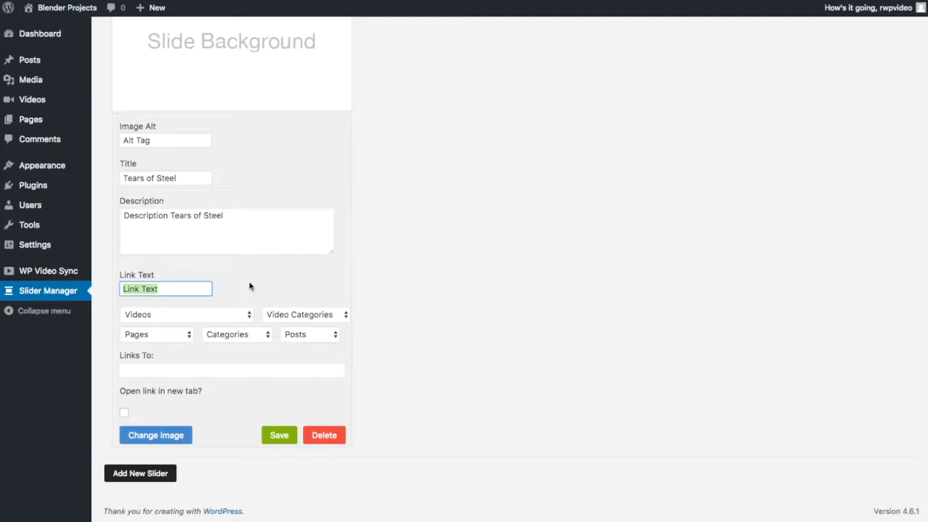
text(Watch Now)
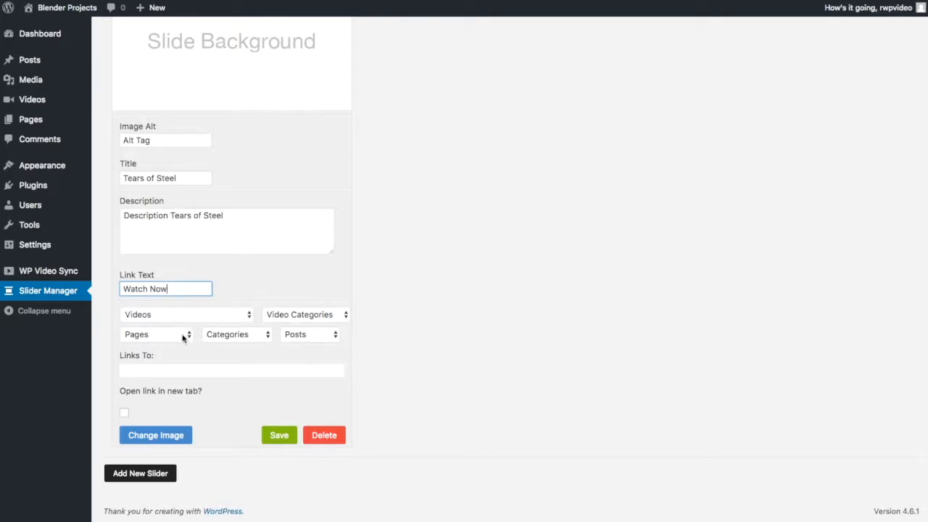
Link the slide to the Tears of Steel video and start choosing a background image.
click(236, 334)
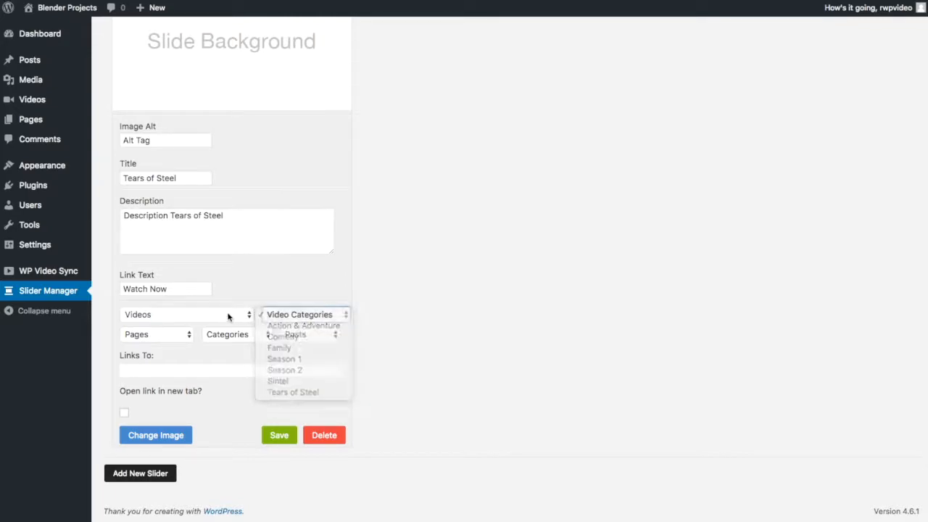
click(184, 314)
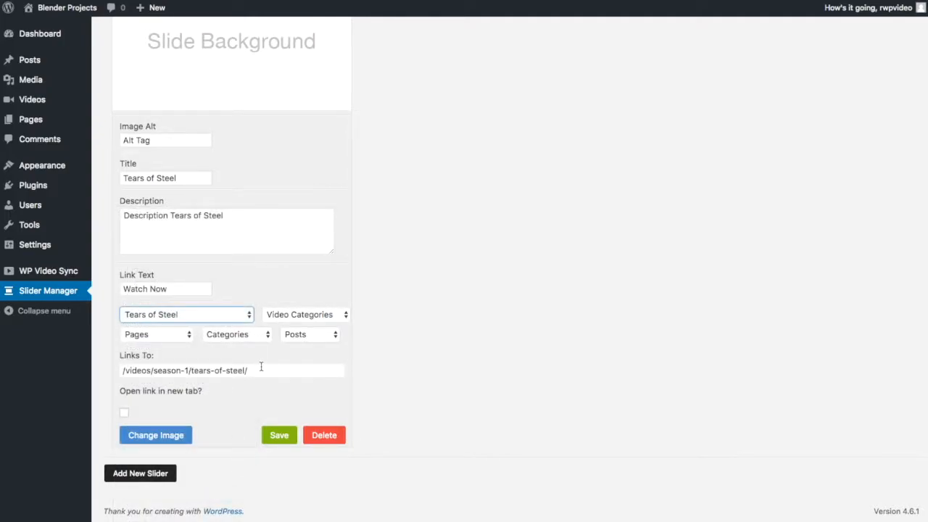
triple_click(185, 370)
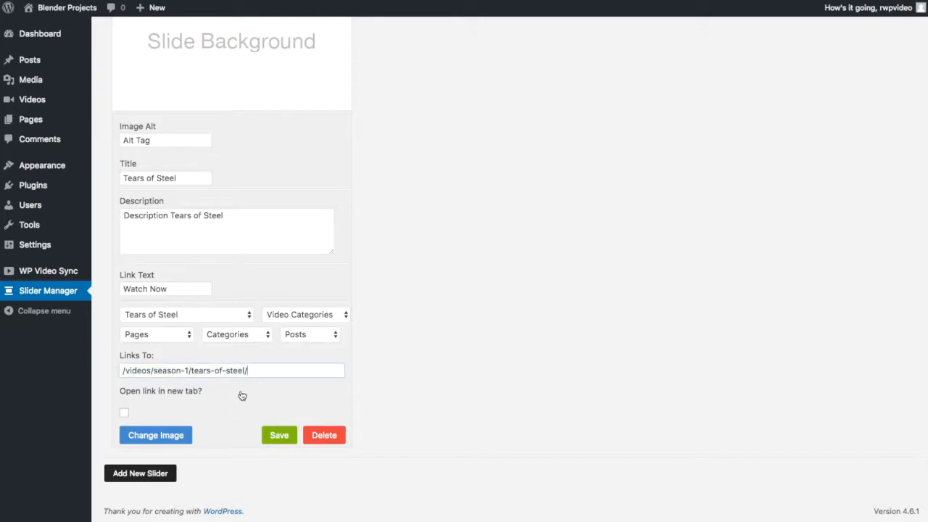
click(155, 435)
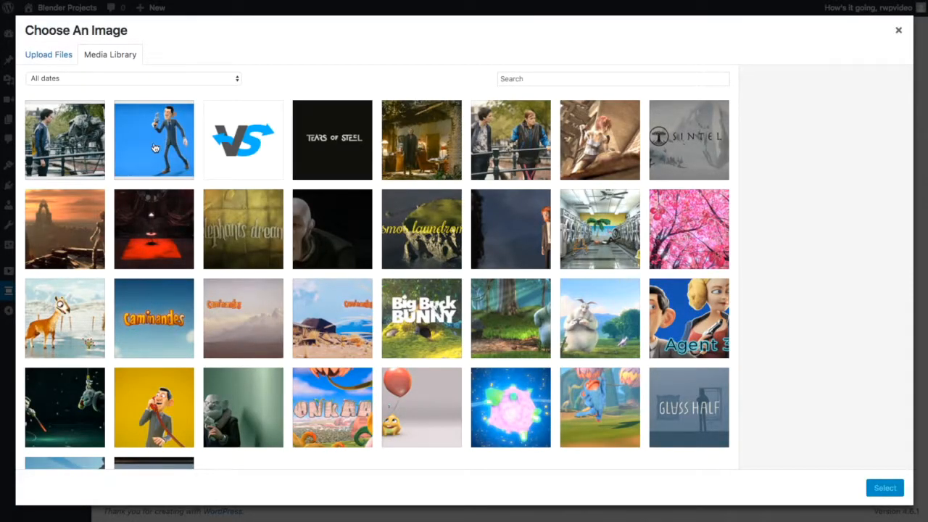
mouse_move(159, 150)
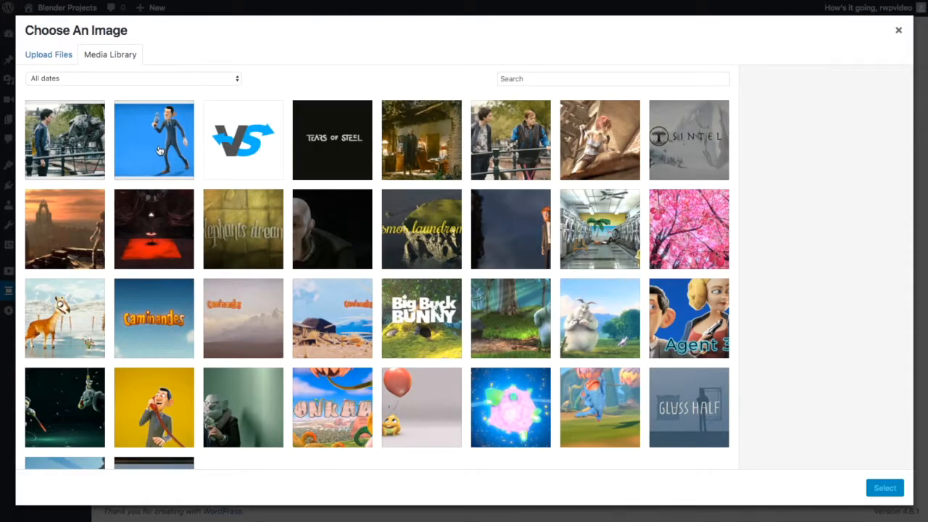
Use the tears-slider street image as the slide background and save the slide.
click(154, 139)
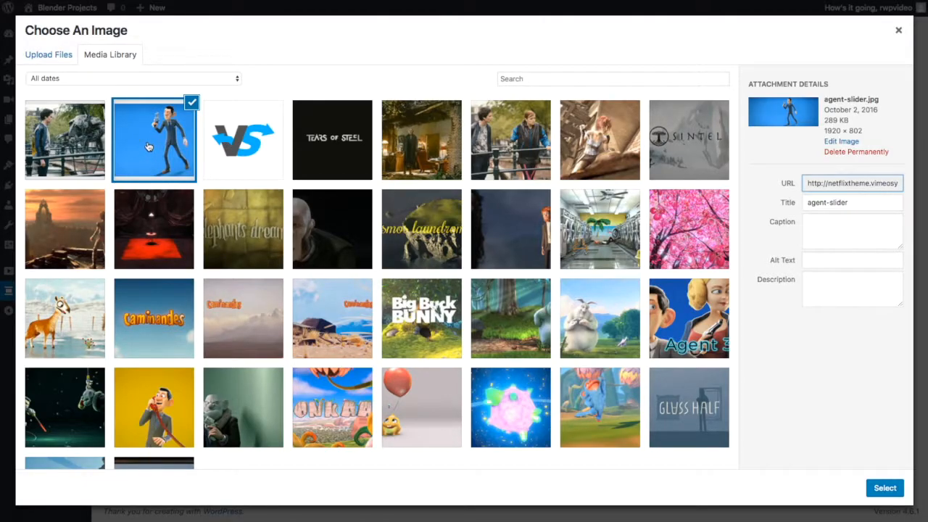
click(64, 139)
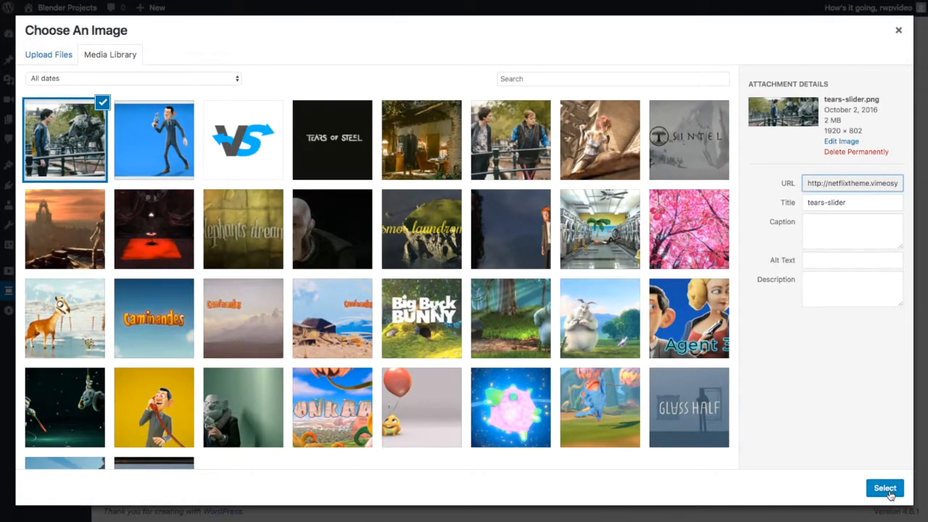
click(885, 487)
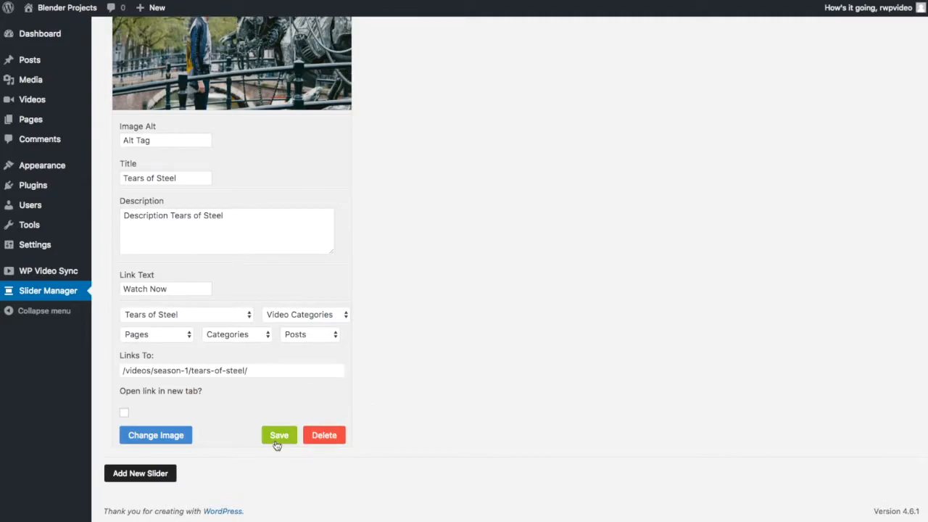
click(279, 435)
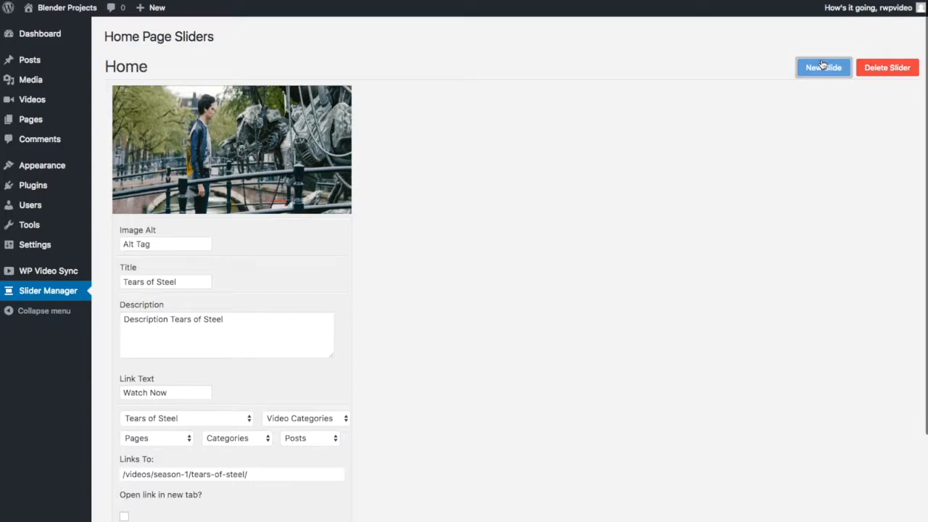
Add a second slide to the Home slider and title it Agent 327.
click(822, 66)
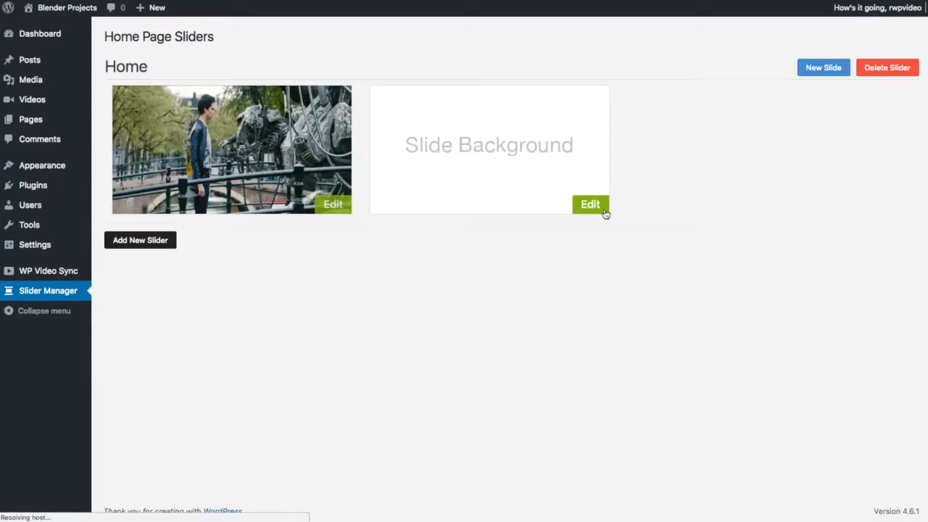
click(590, 203)
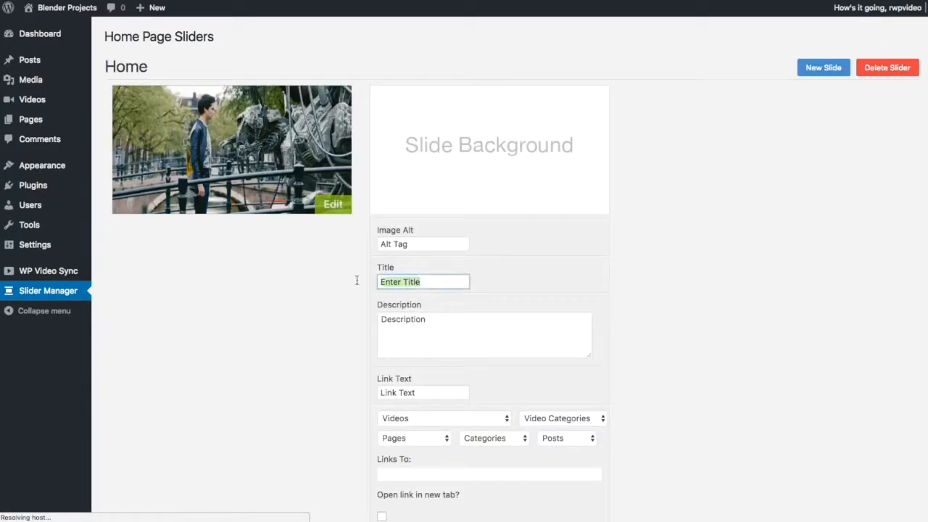
text(Agent)
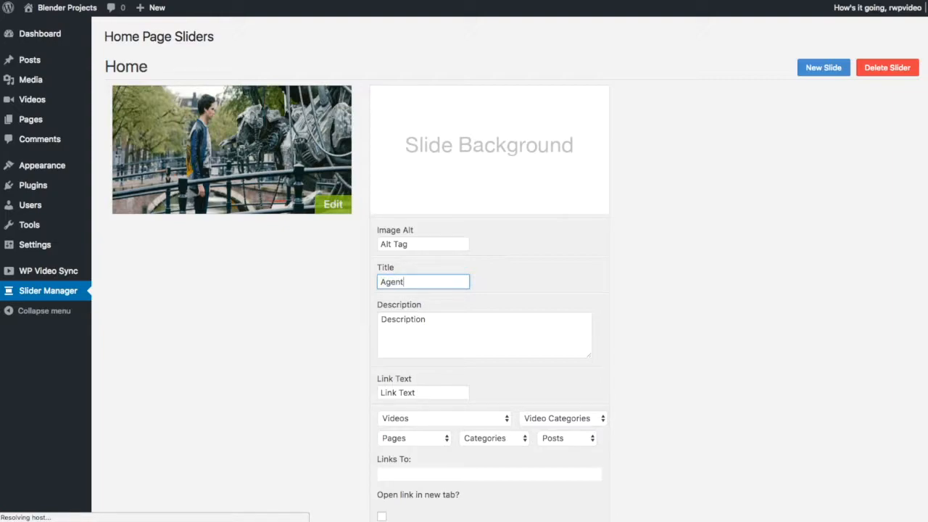
text(327)
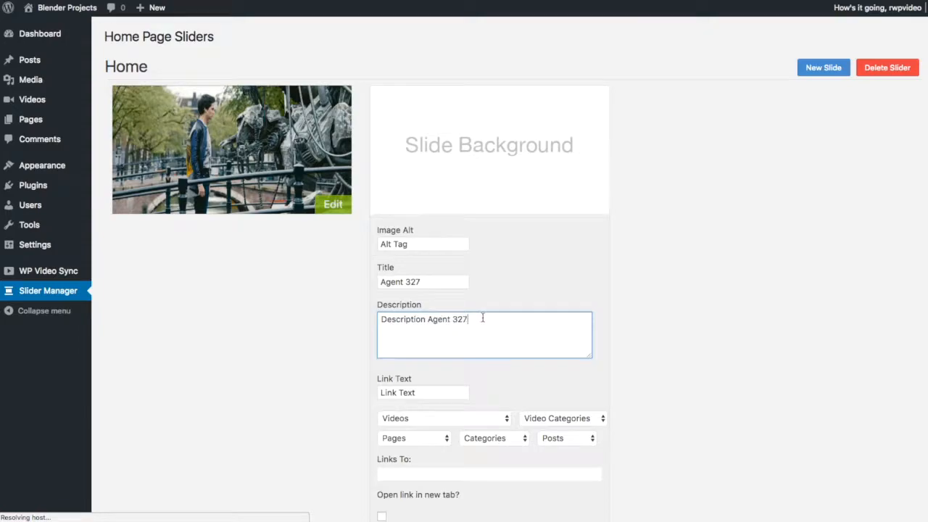
Set the slide's link text to Watch Now and link it to the Agent 327 video.
text(Watch)
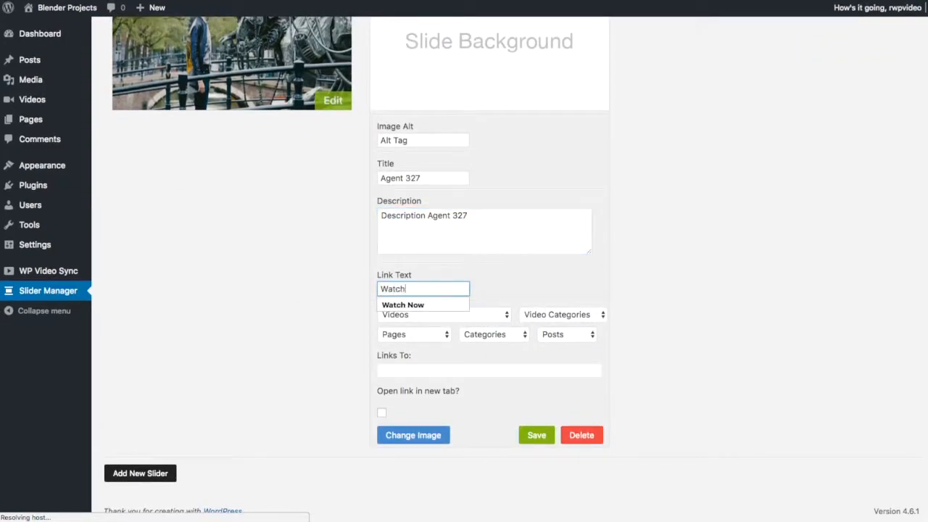
click(443, 314)
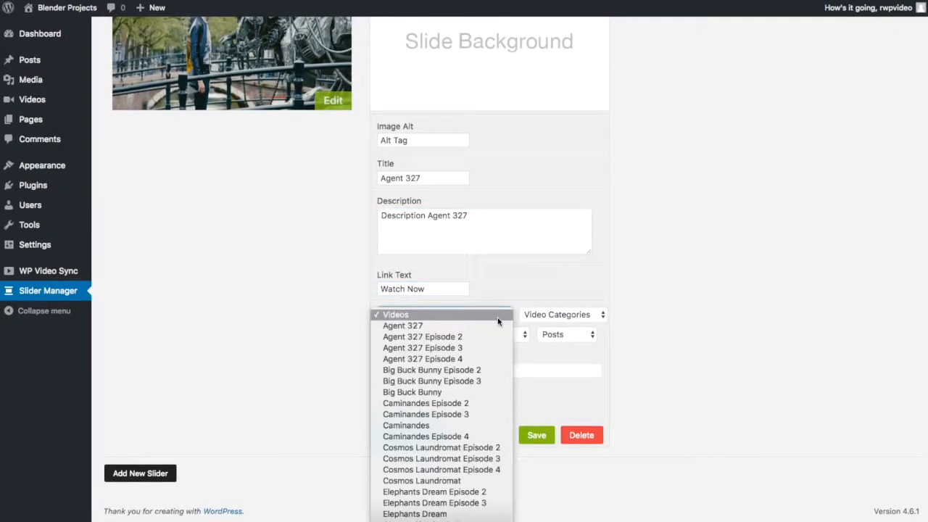
click(402, 324)
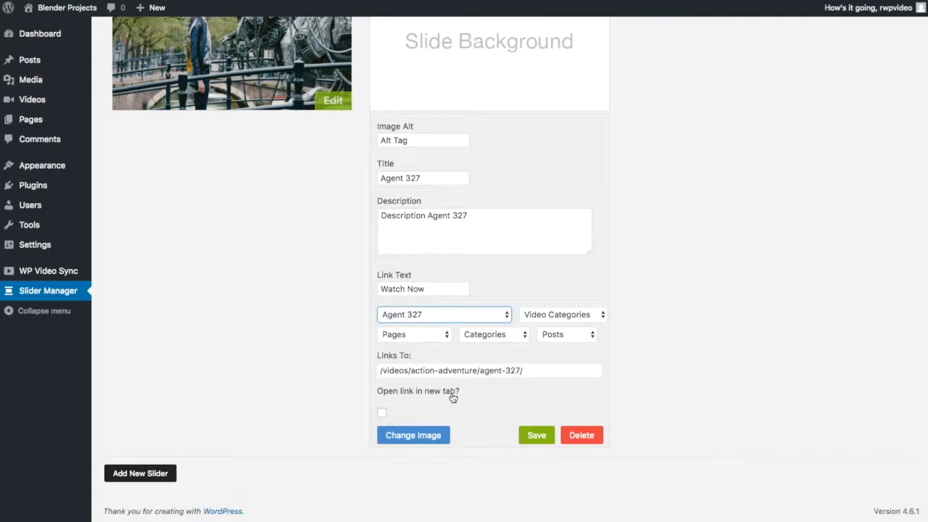
click(412, 435)
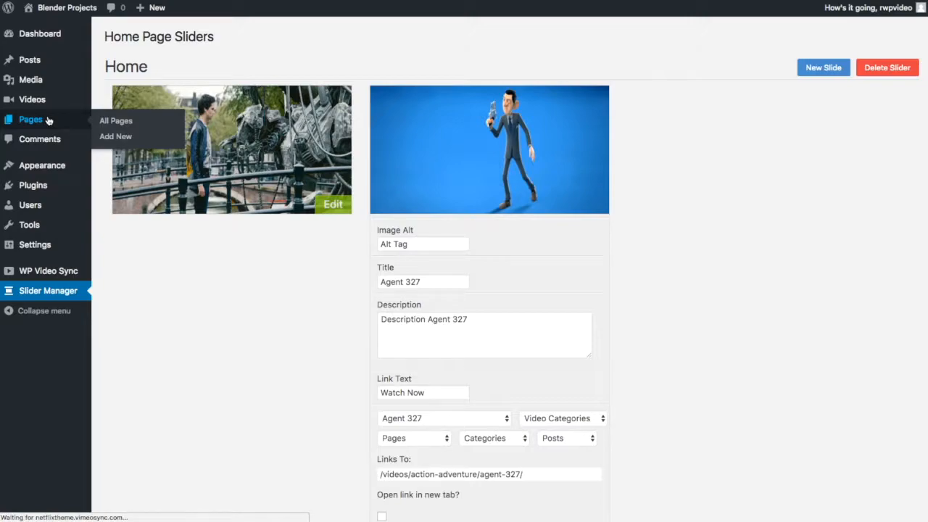
Assign the Home slider to the Home page and update the page.
click(115, 120)
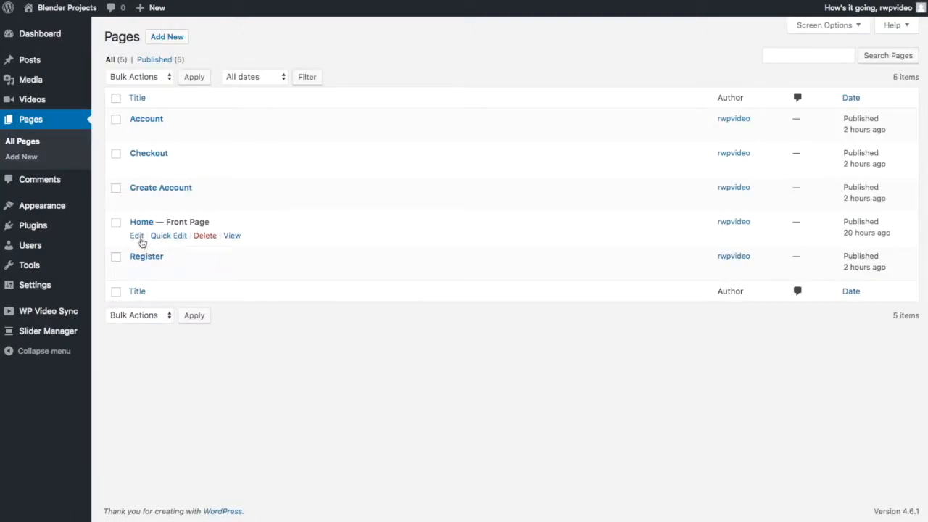
click(137, 235)
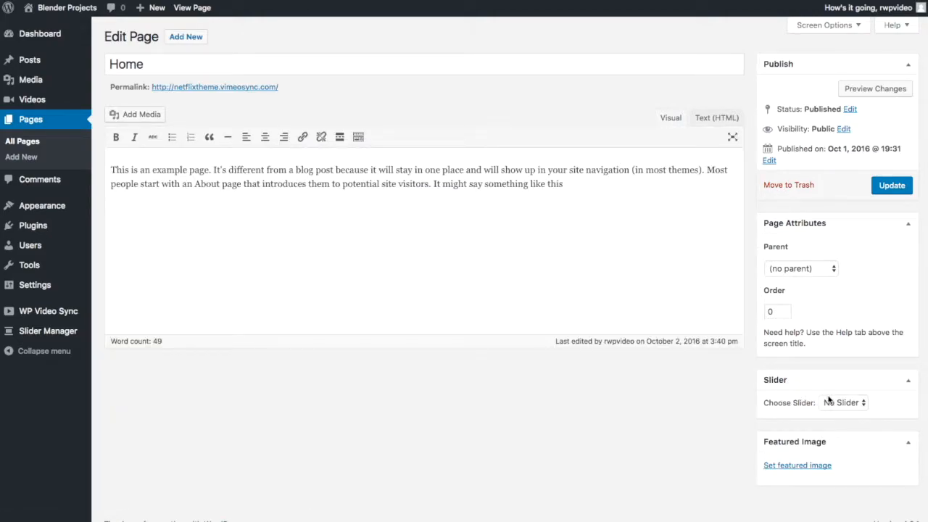
click(843, 403)
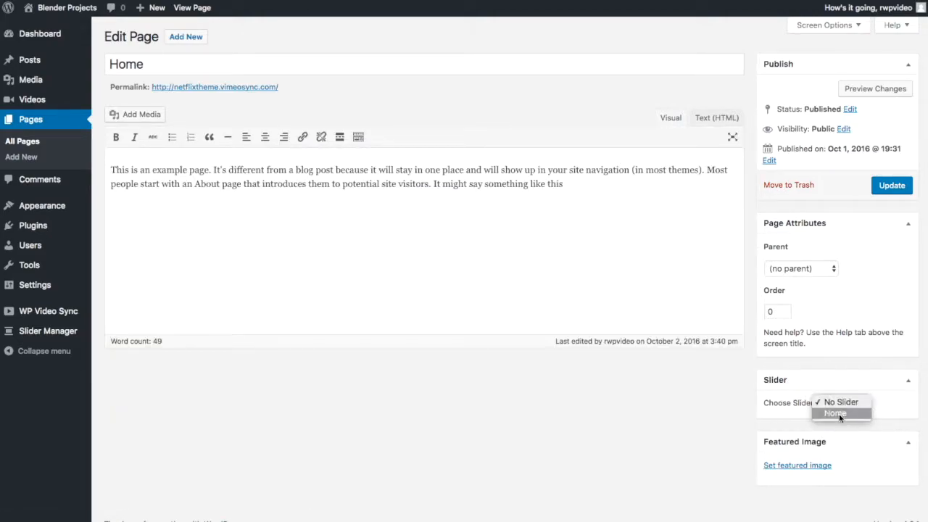
click(835, 412)
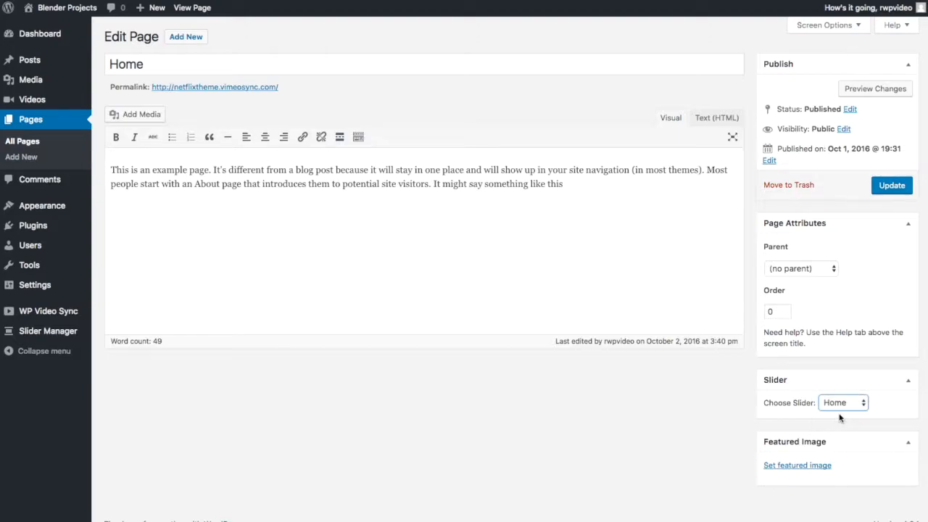
click(892, 185)
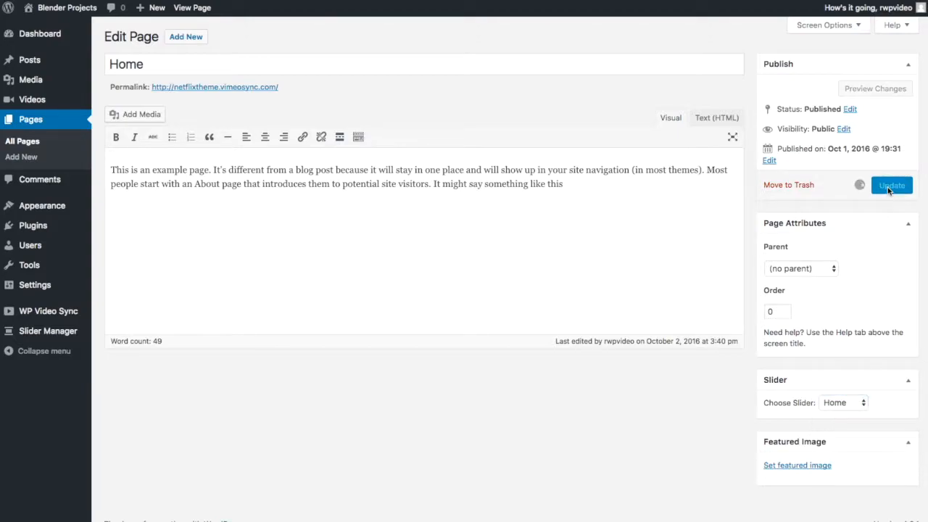
click(891, 186)
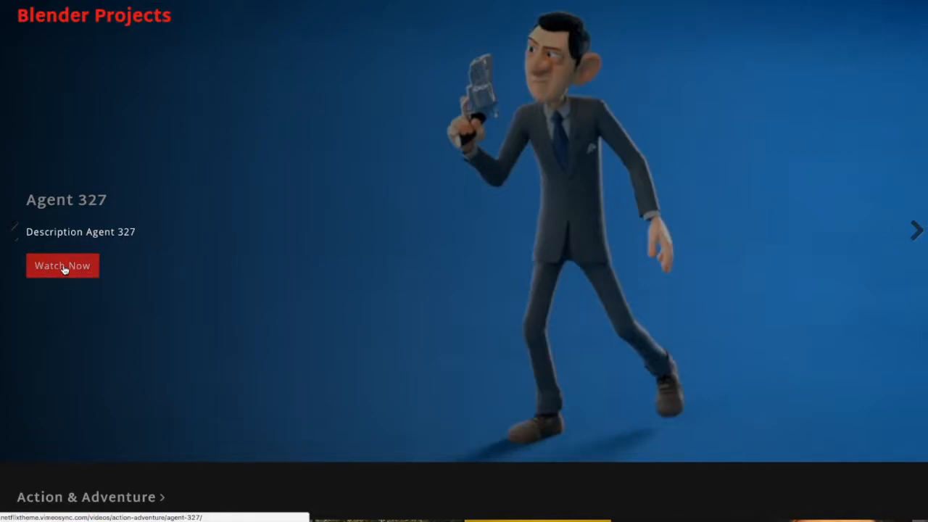
Follow the Agent 327 slide's Watch Now link on the live home page.
click(62, 265)
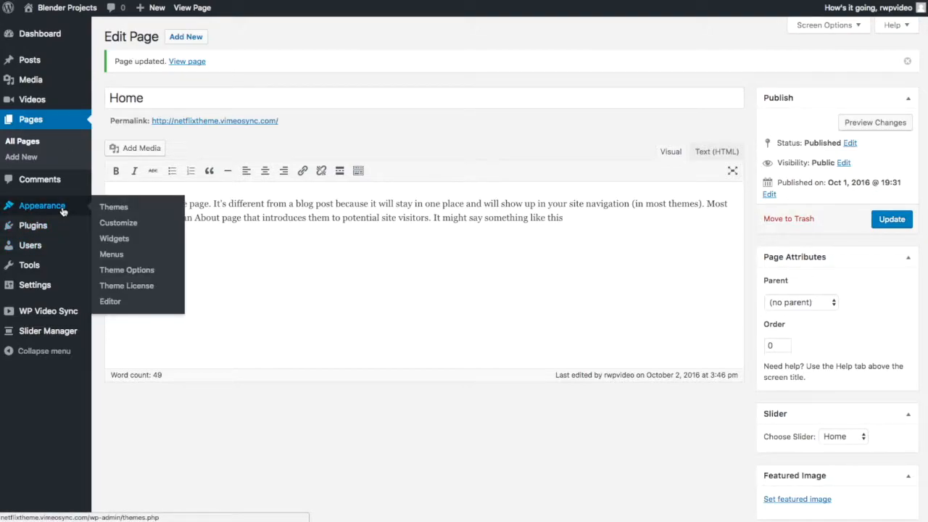
mouse_move(39, 211)
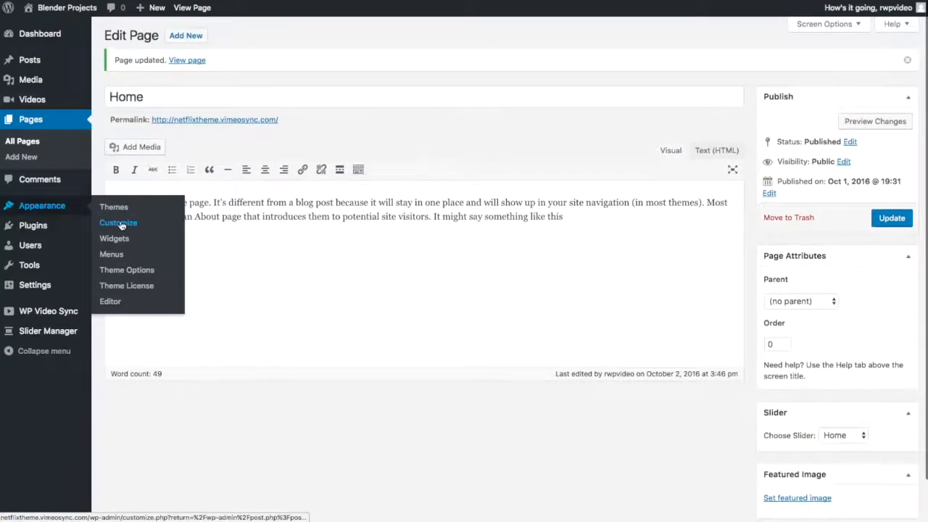
Set the VS image as the site logo in Site Identity and publish it.
click(118, 223)
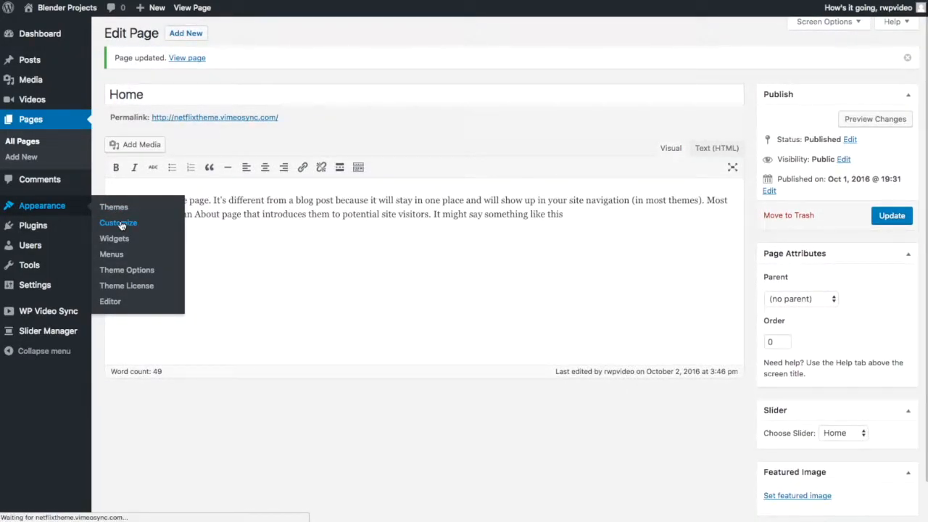
click(118, 222)
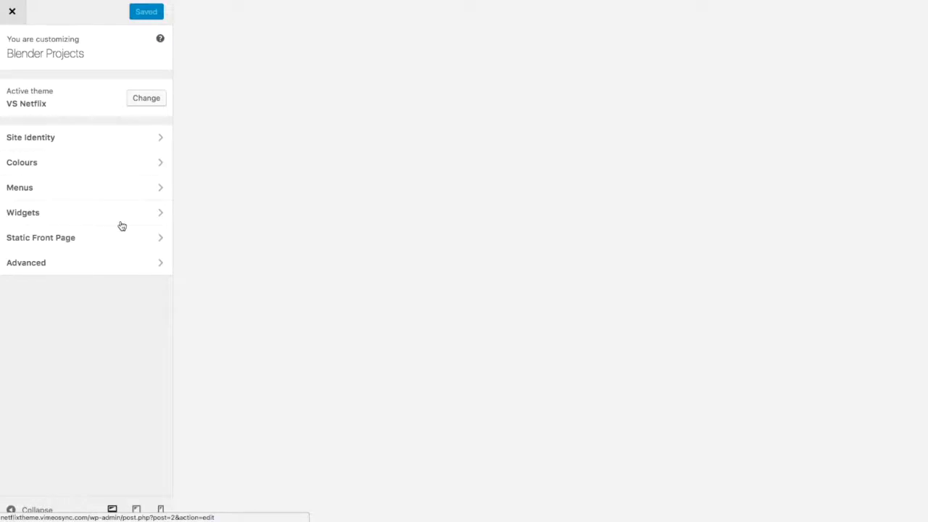
click(30, 137)
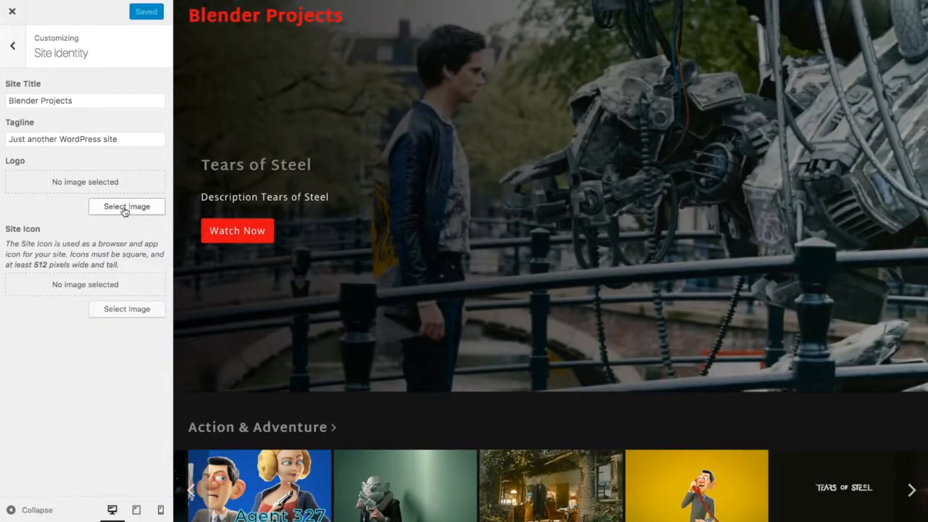
click(126, 206)
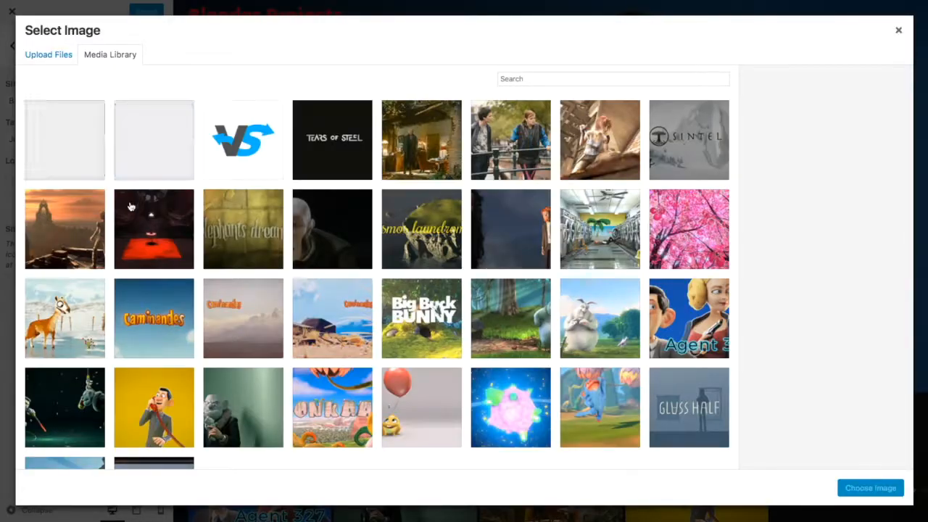
click(243, 139)
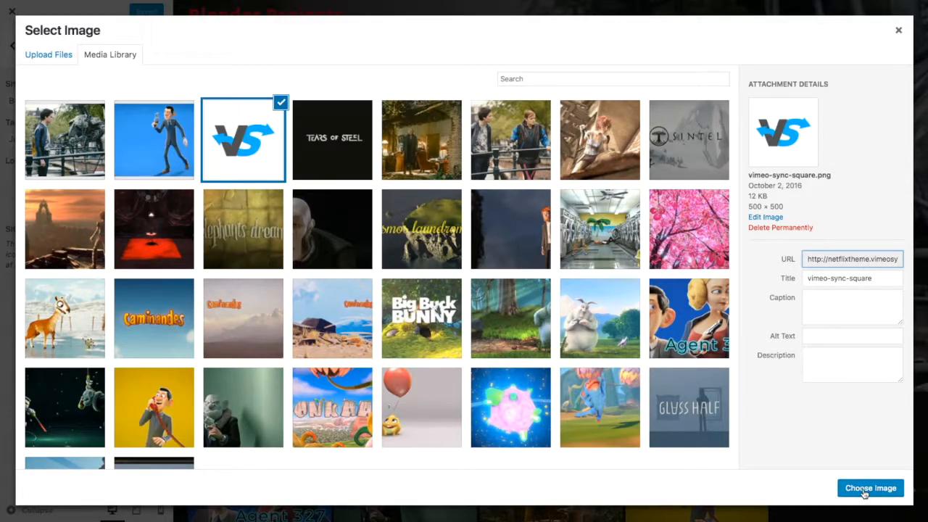
click(869, 487)
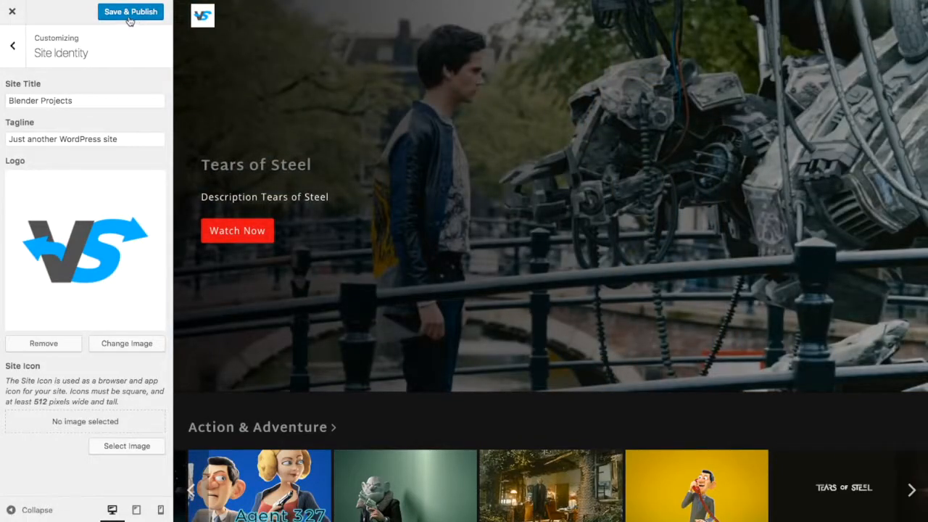
click(13, 45)
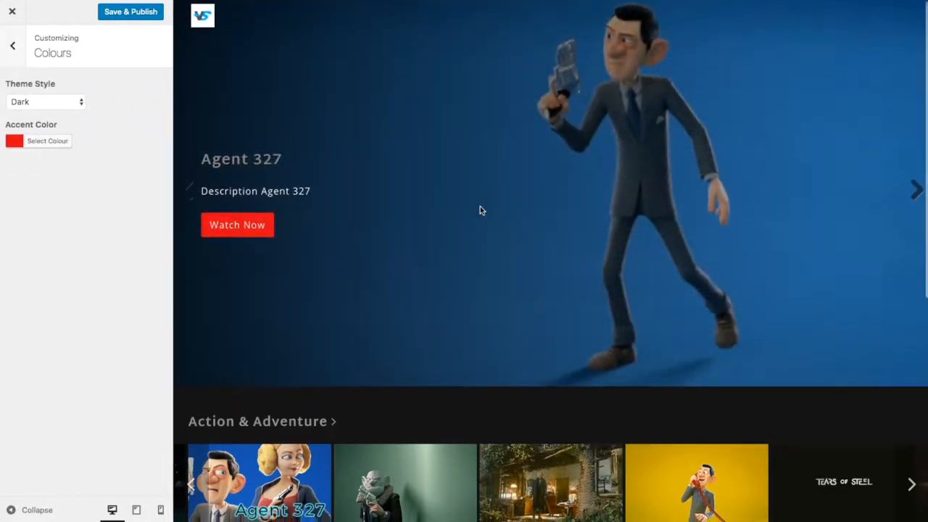
Switch the Customizer theme style to Light, previewed on the Agent 327 video page.
scroll(down, 3)
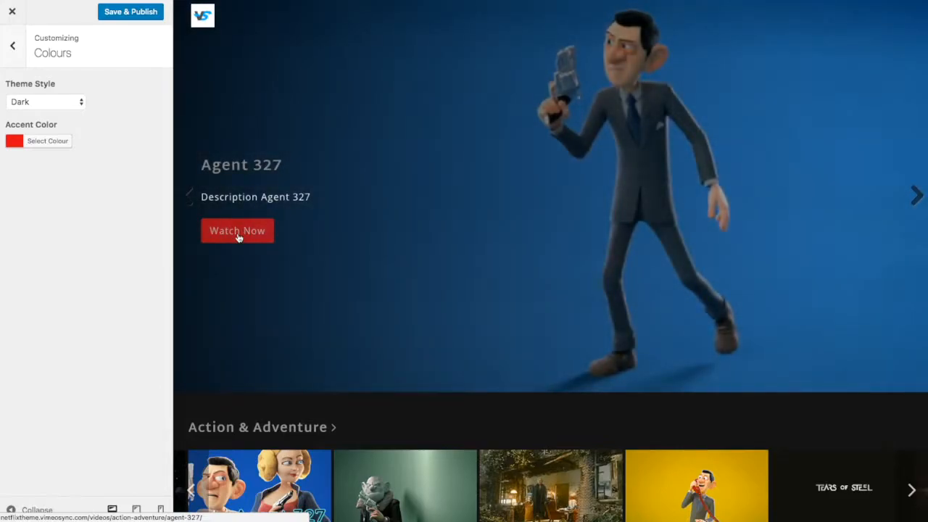
click(45, 102)
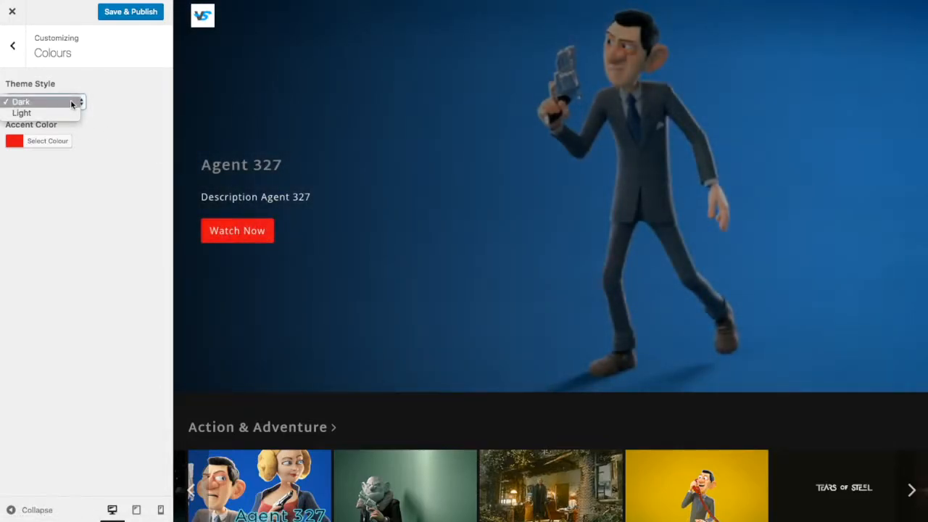
click(42, 102)
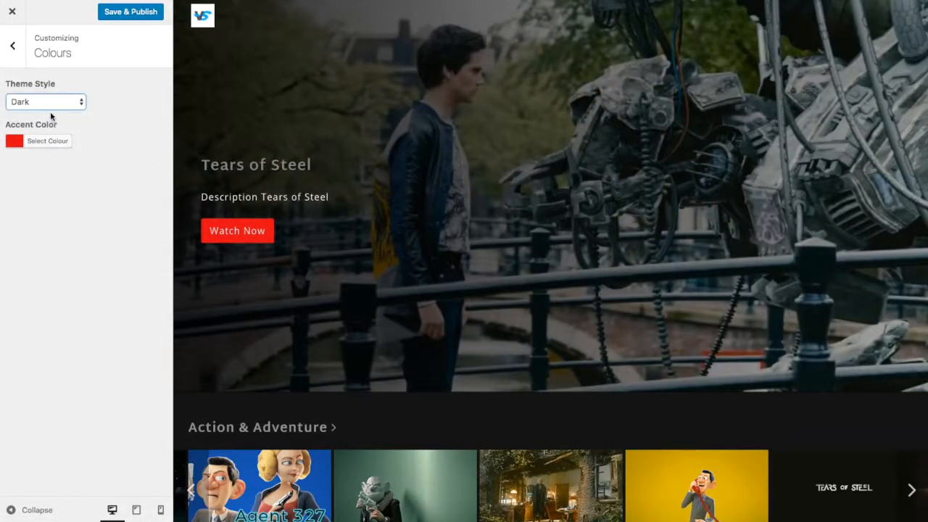
click(45, 102)
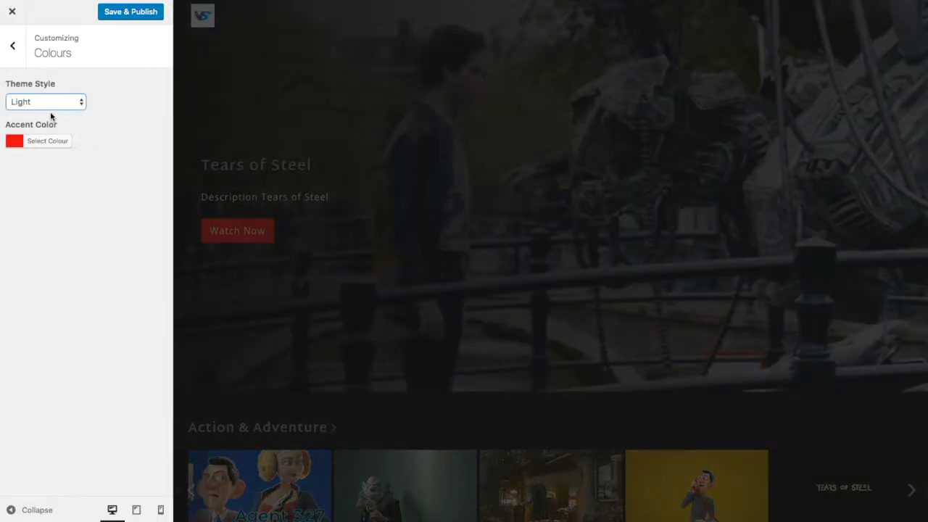
scroll(down, 3)
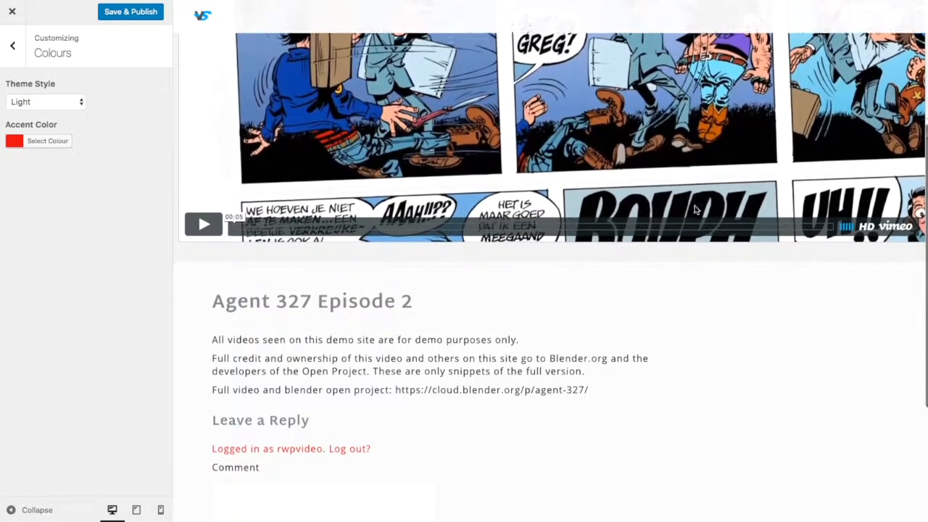
scroll(down, 3)
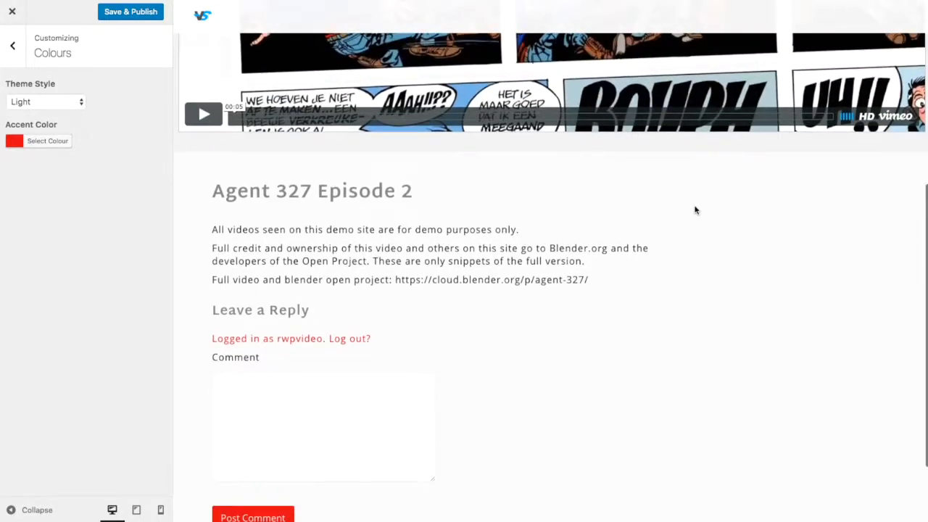
scroll(down, 3)
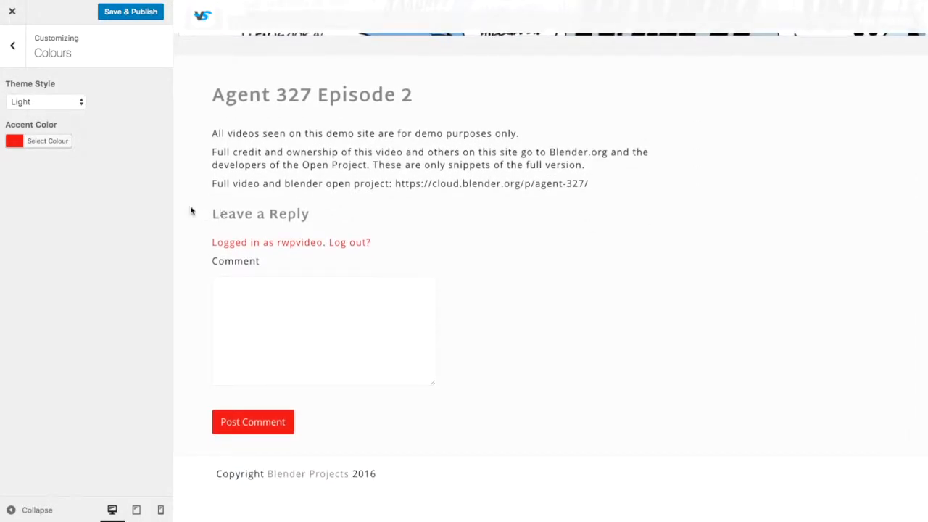
Change the accent colour from red to a teal hex value and publish.
click(47, 141)
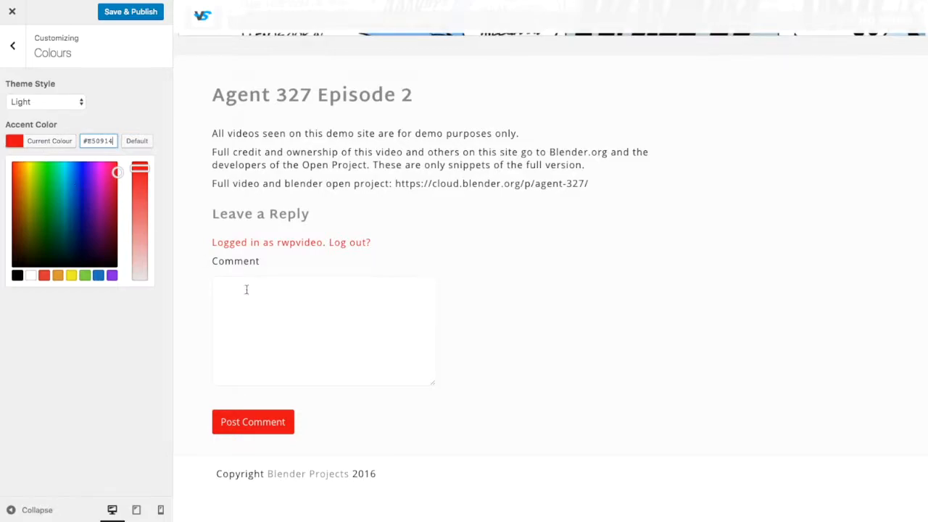
click(66, 183)
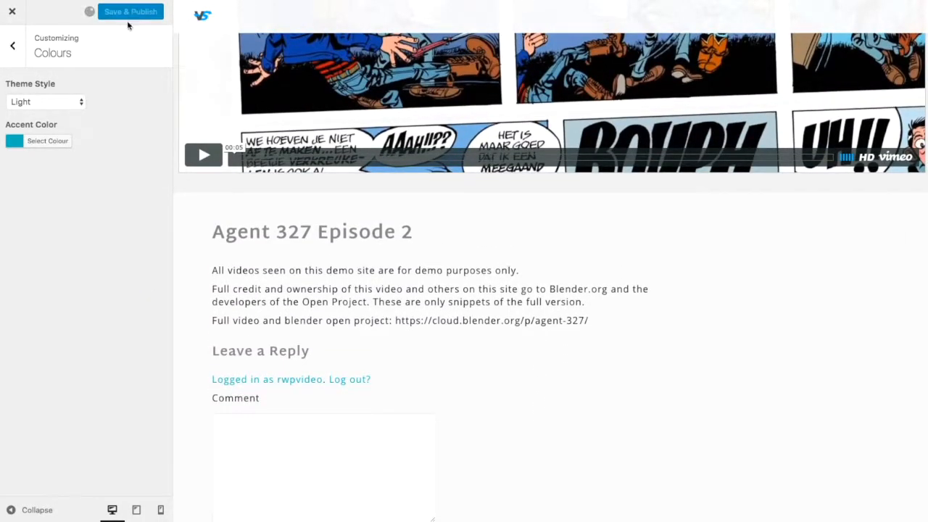
click(130, 12)
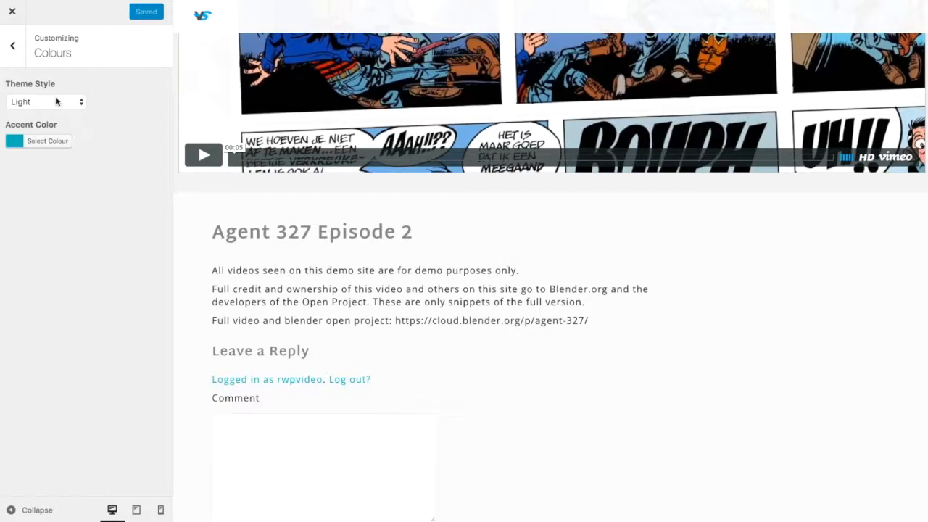
click(12, 45)
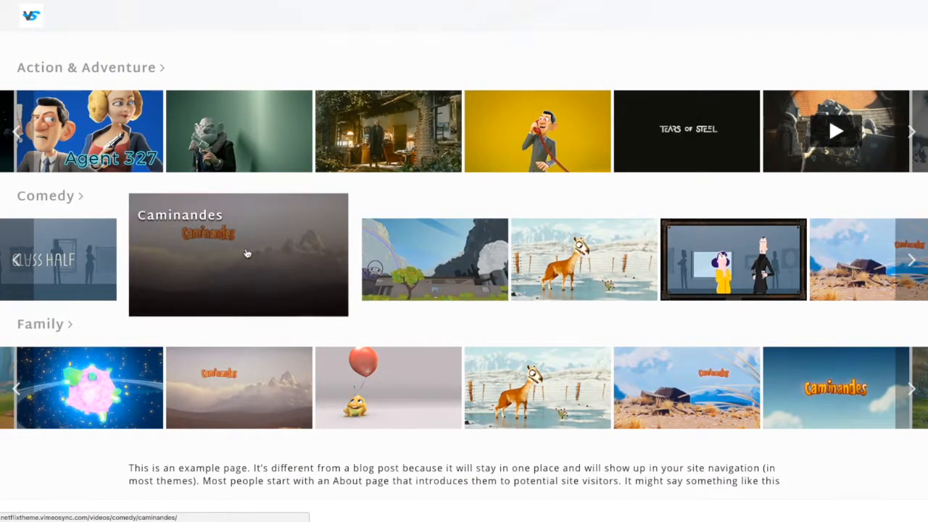
Open the Caminandes video from the live site's Comedy row and scroll its page.
click(238, 254)
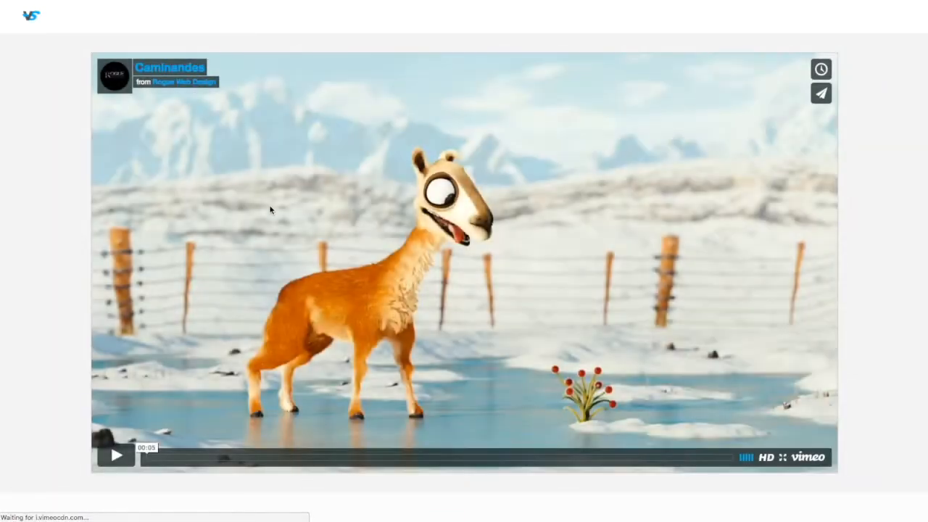
scroll(down, 3)
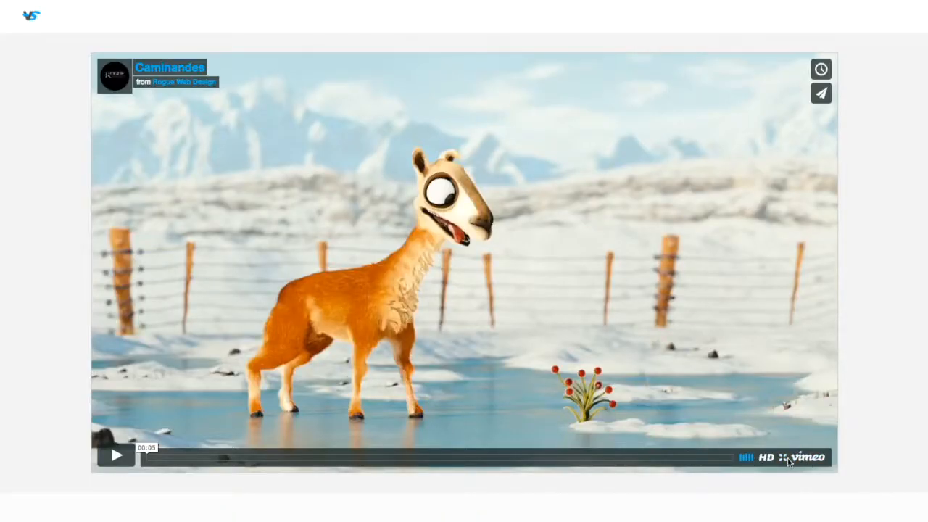
scroll(down, 3)
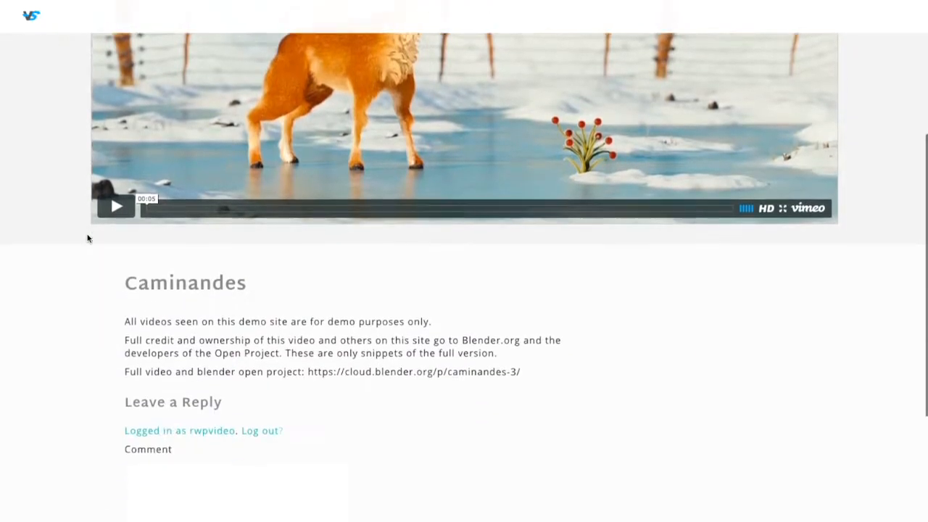
scroll(down, 3)
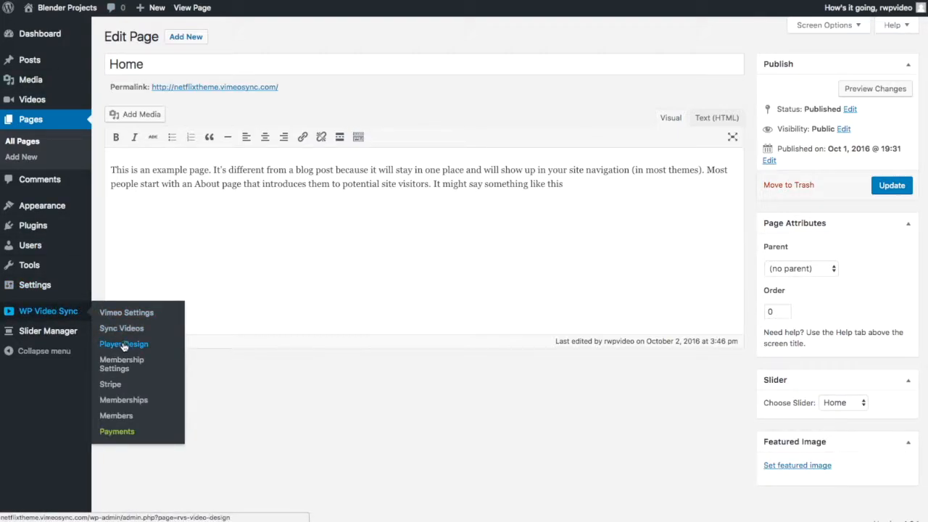
Hide the player's badge, byline, portrait and title, choose teal, and update all videos.
click(123, 343)
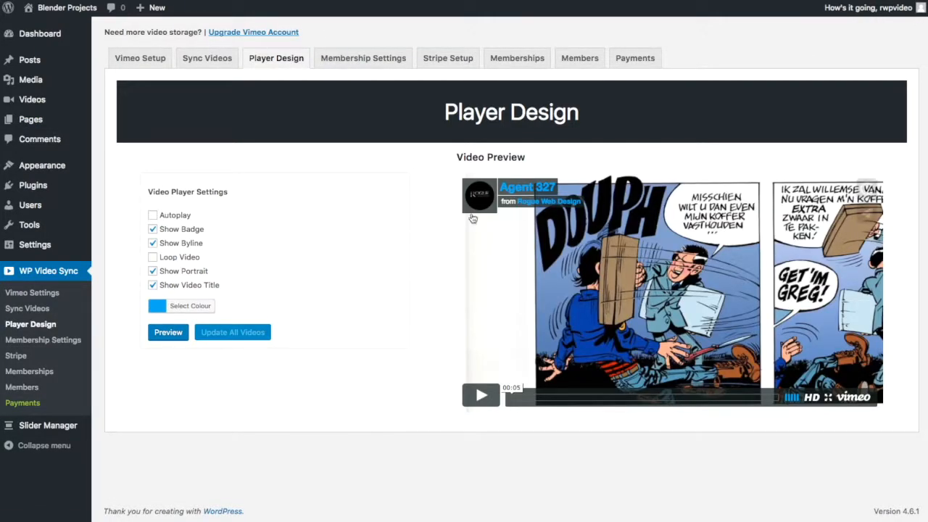
mouse_move(696, 298)
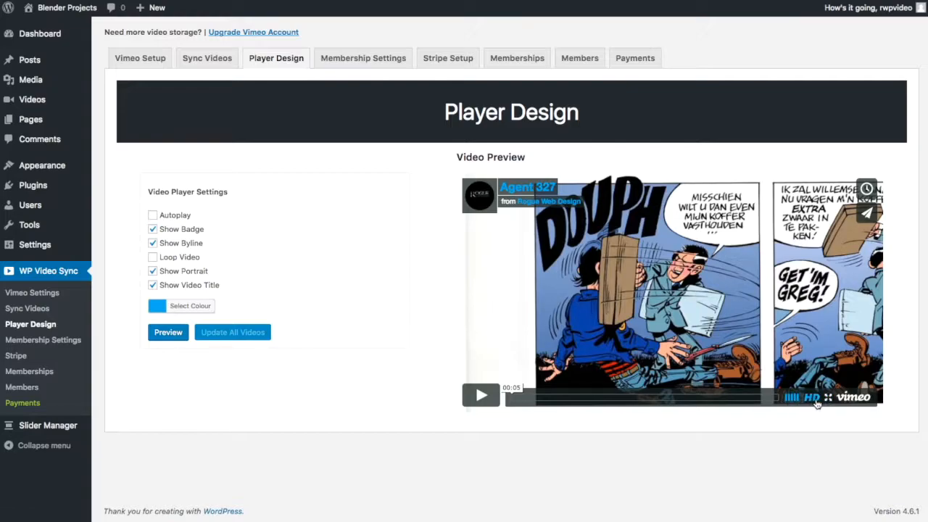
click(152, 228)
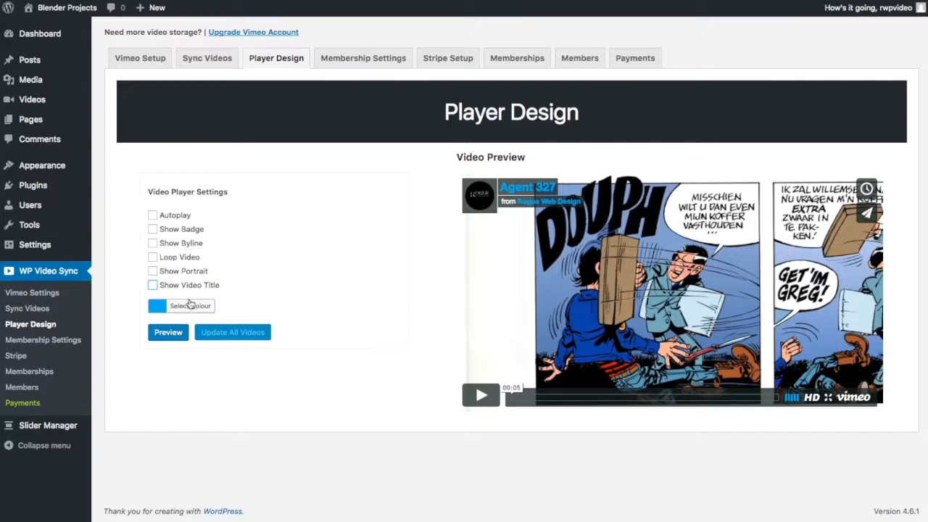
click(191, 305)
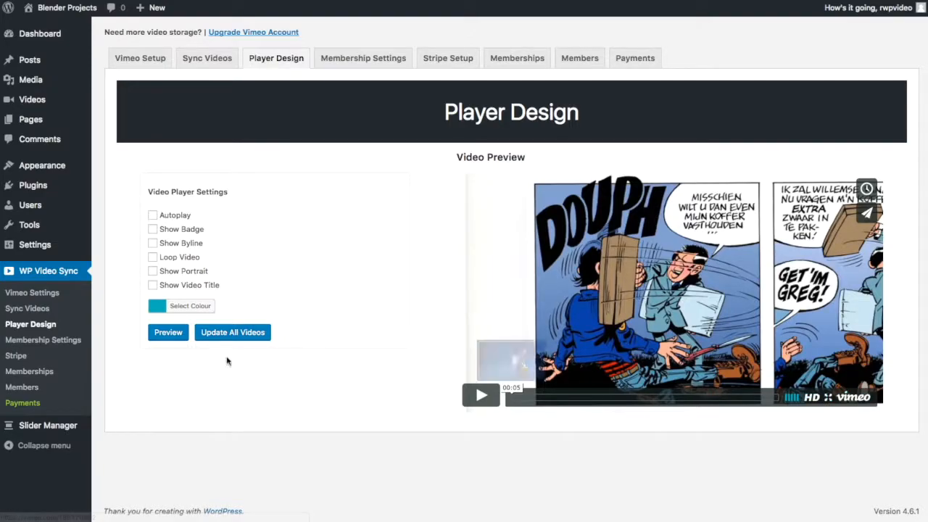
click(232, 332)
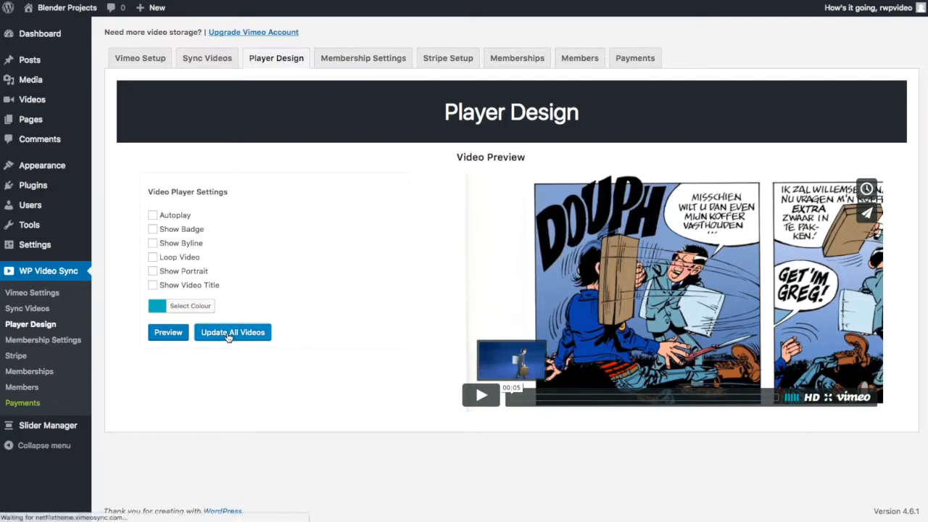
click(233, 332)
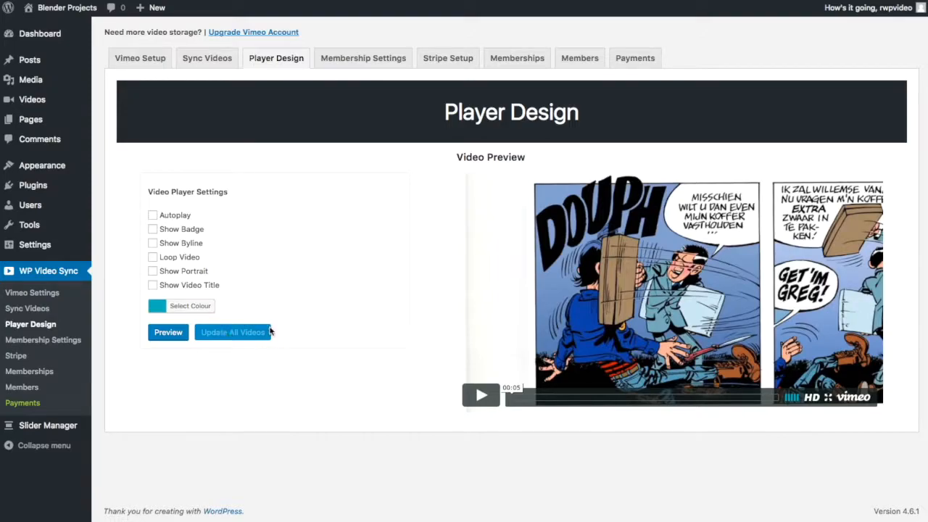
click(167, 332)
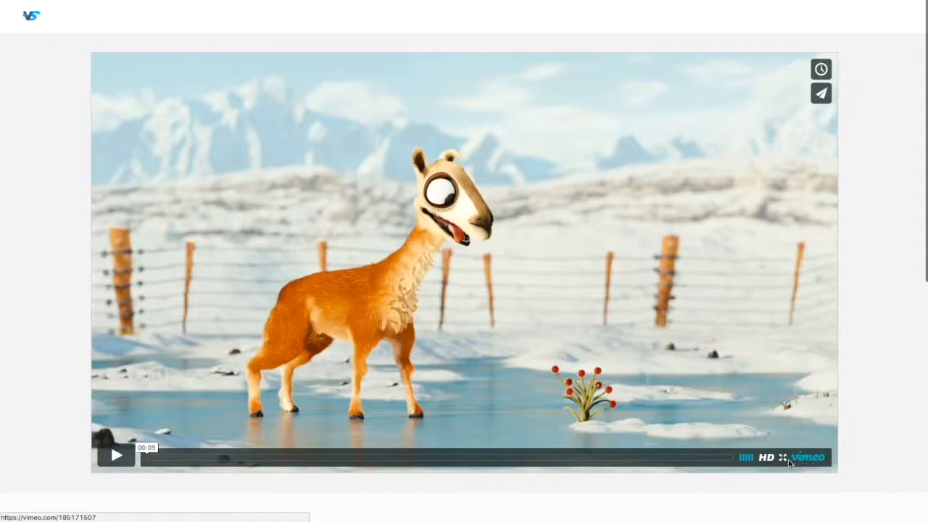
mouse_move(190, 59)
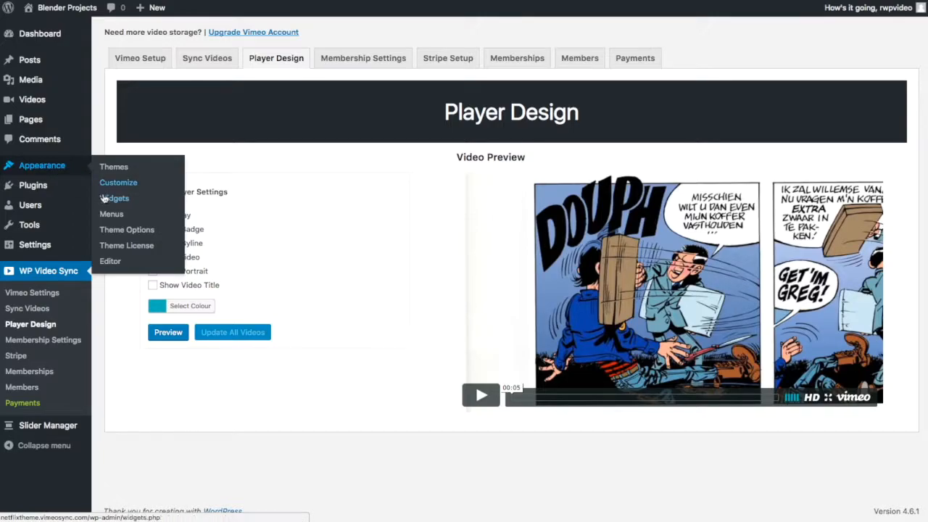
mouse_move(264, 243)
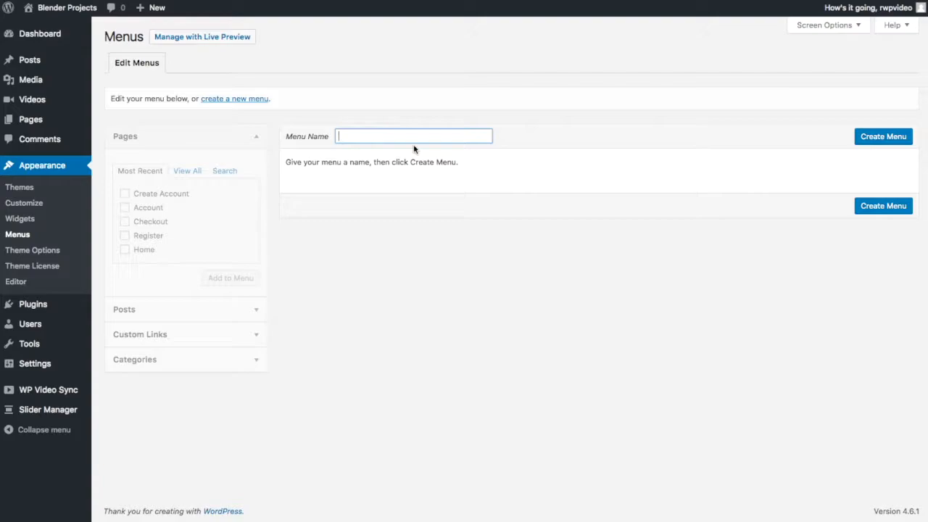
Create the menu 'Main' and enable the Video Categories and Videos boxes in Screen Options.
text(Main)
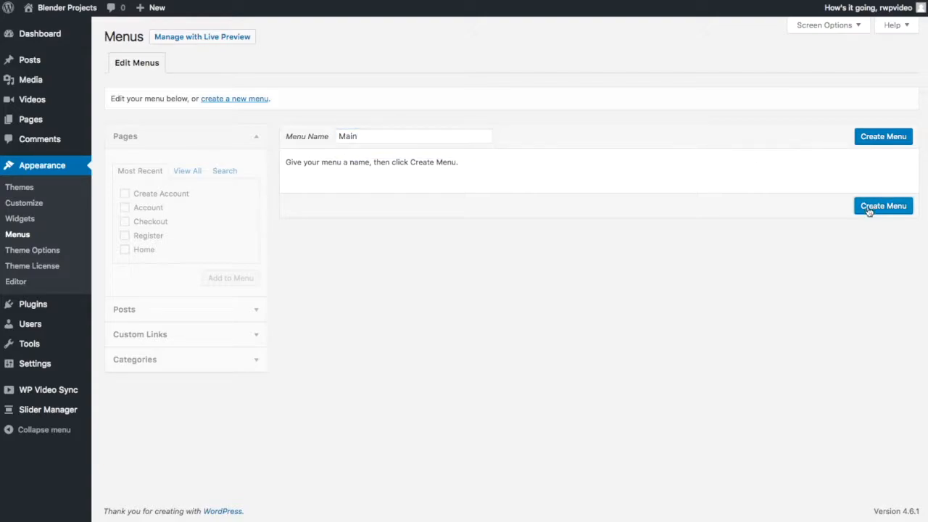
click(882, 205)
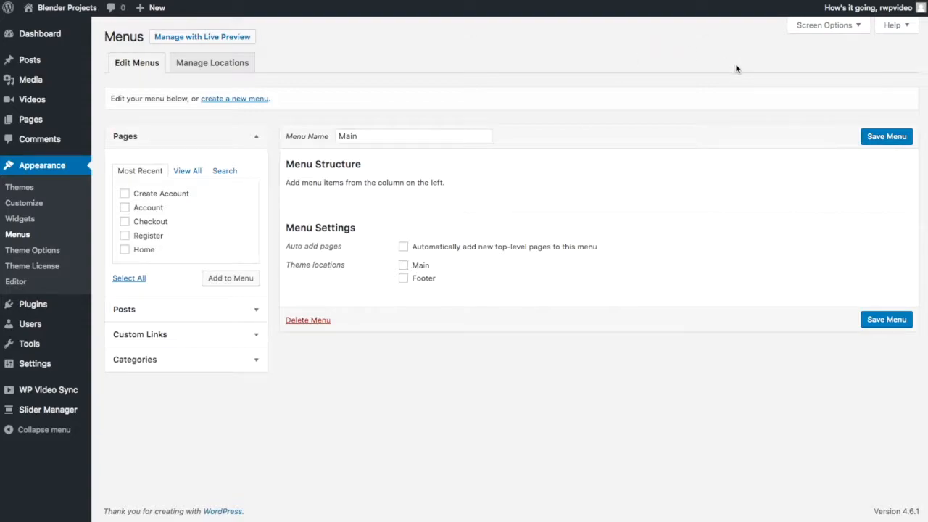
click(824, 24)
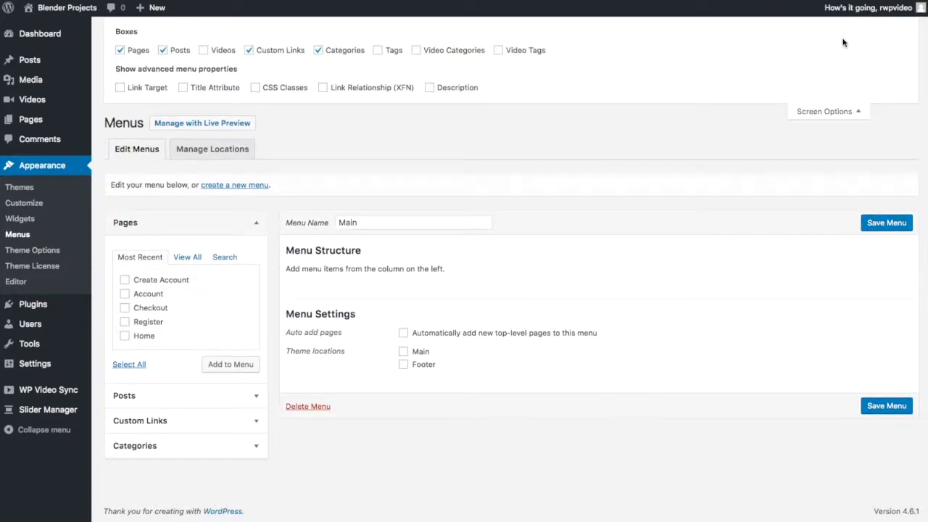
click(416, 50)
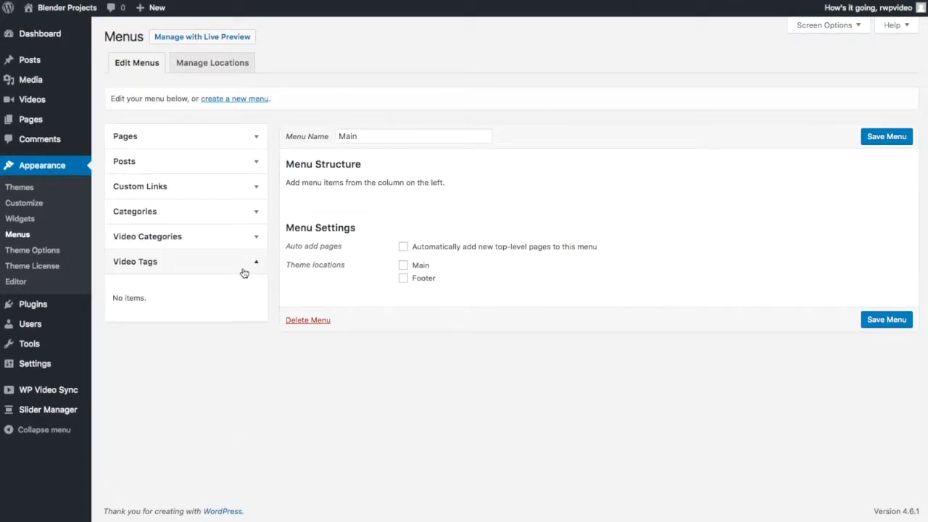
click(824, 25)
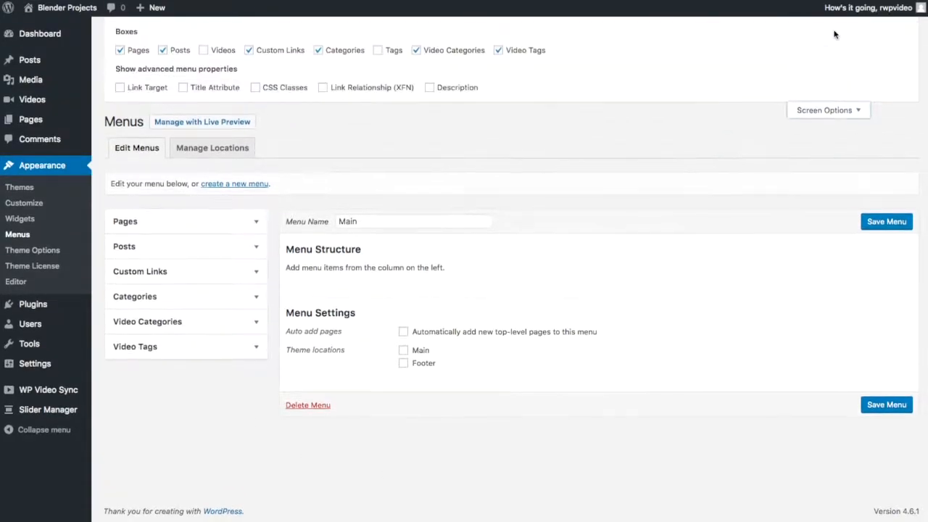
click(204, 50)
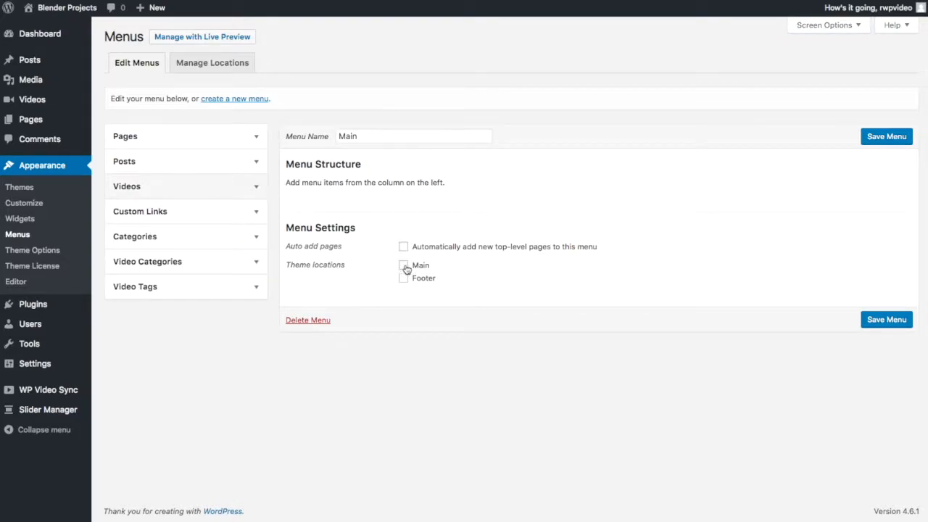
Assign Main to the Main location and add the Account page and a /videos 'Videos' link.
click(403, 265)
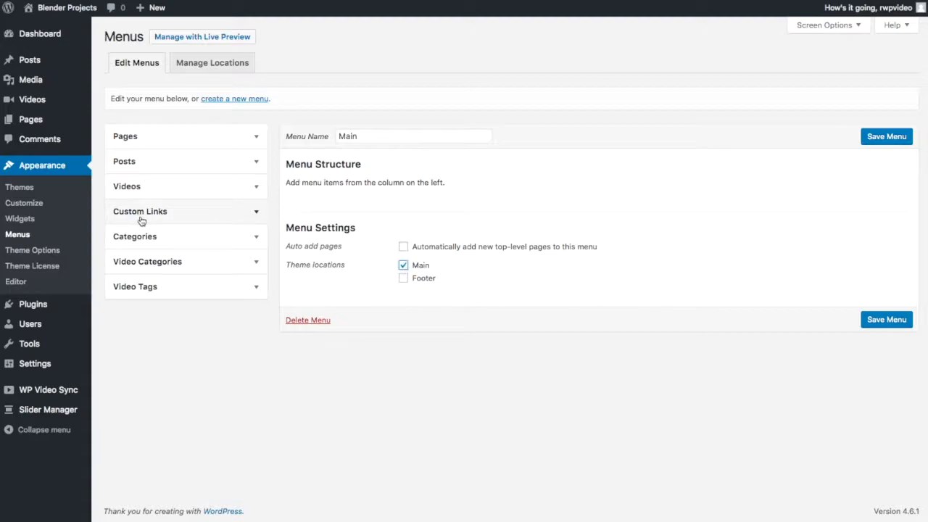
mouse_move(227, 242)
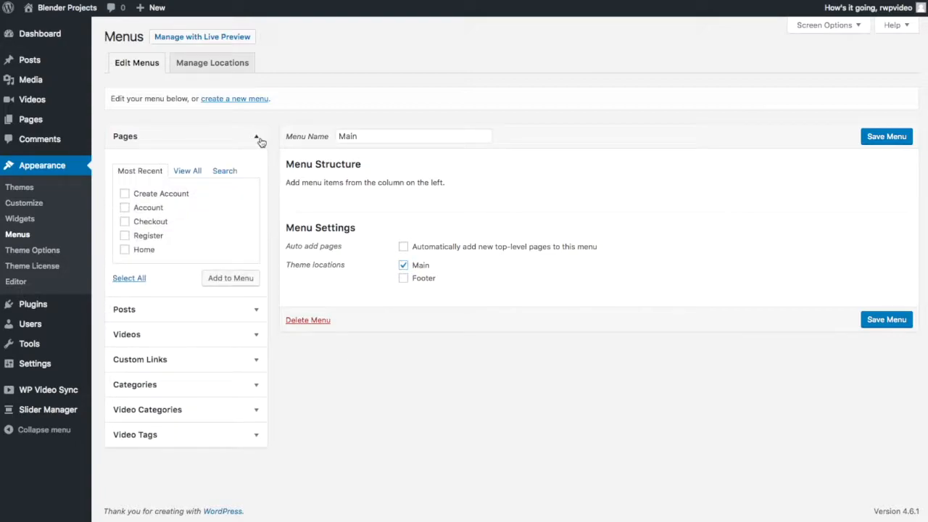
click(124, 207)
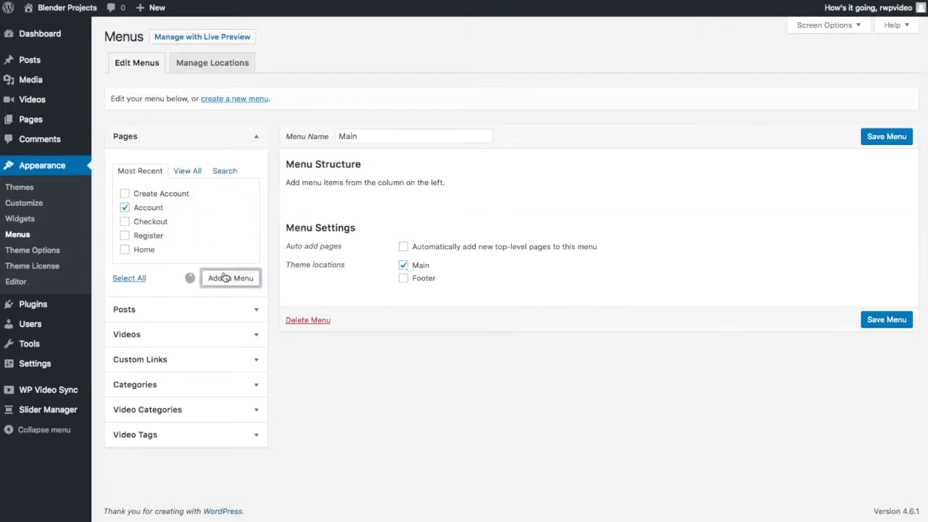
click(231, 278)
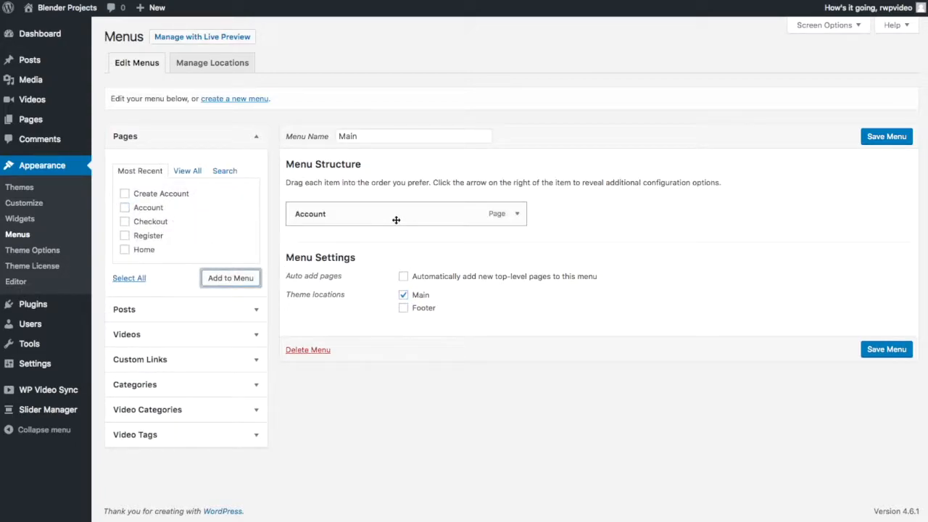
mouse_move(217, 355)
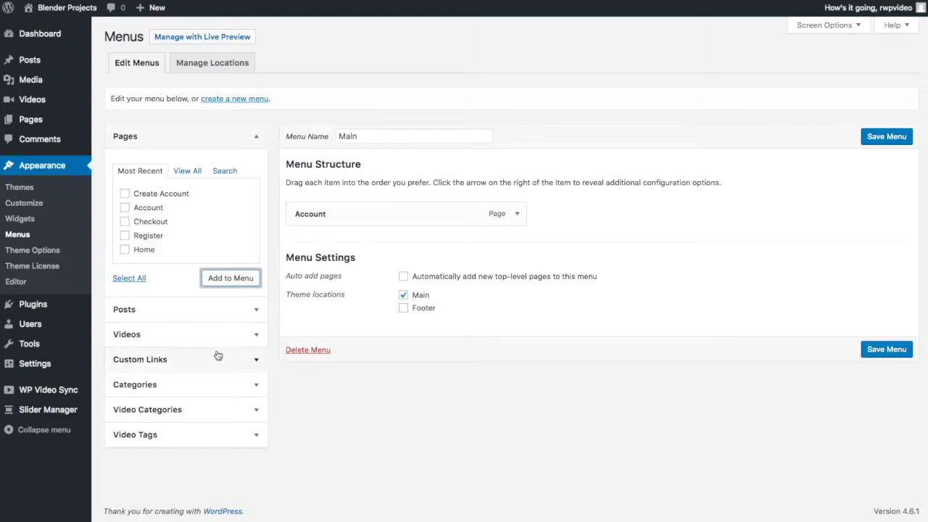
click(140, 359)
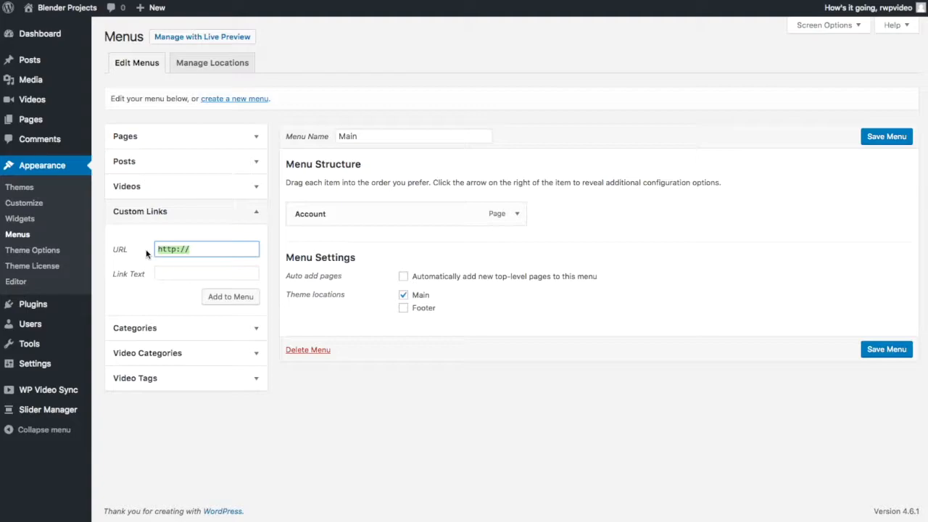
text(/videos)
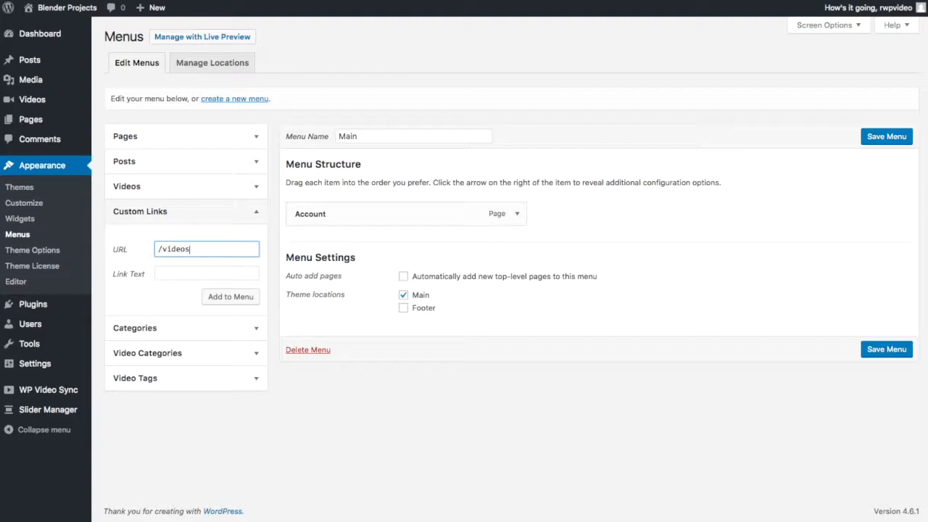
text(Videos)
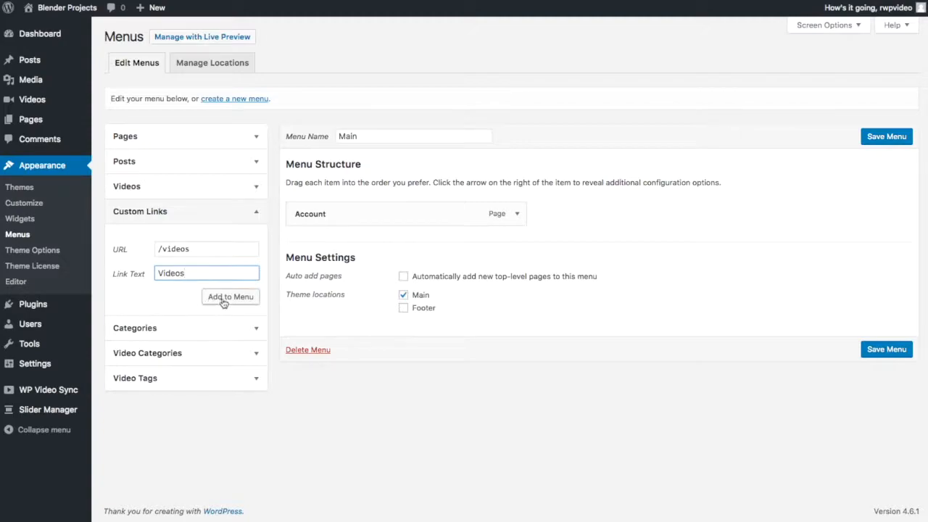
click(229, 296)
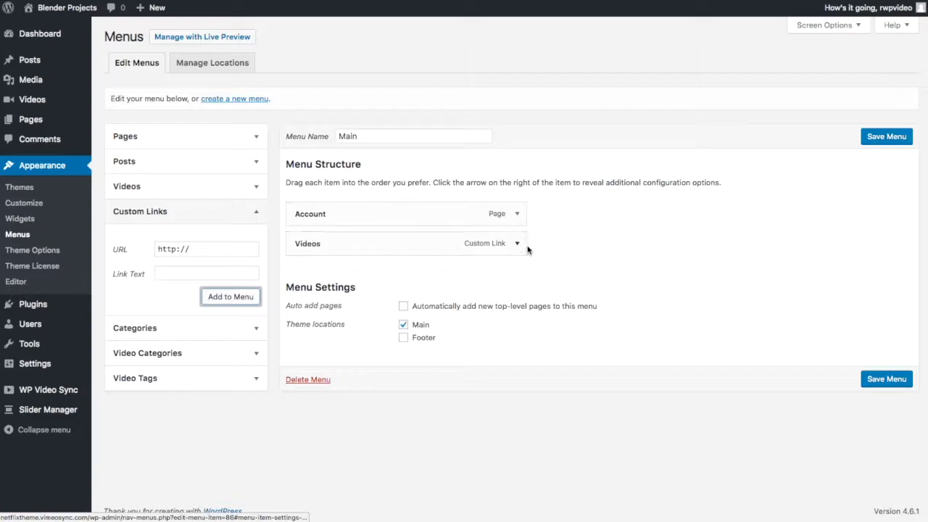
mouse_move(540, 254)
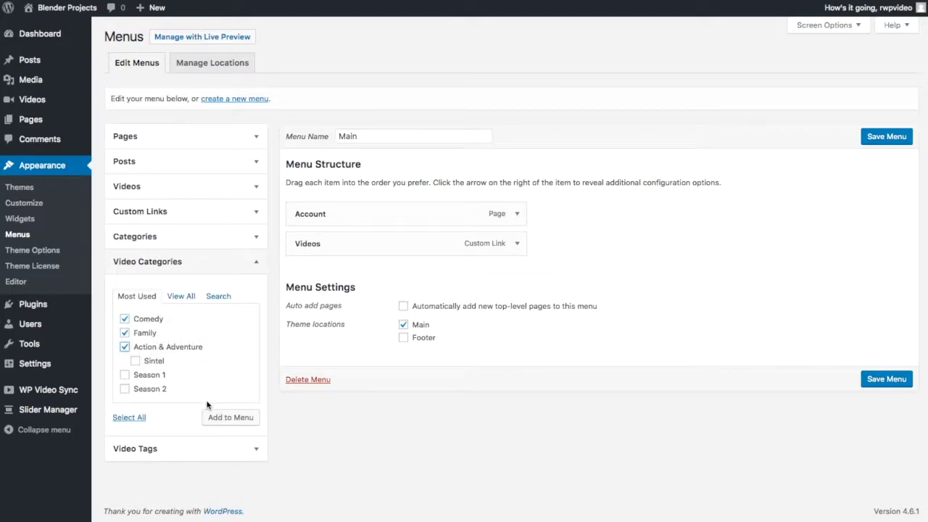
Add the three video categories, nest them under Videos, and save the menu.
click(230, 416)
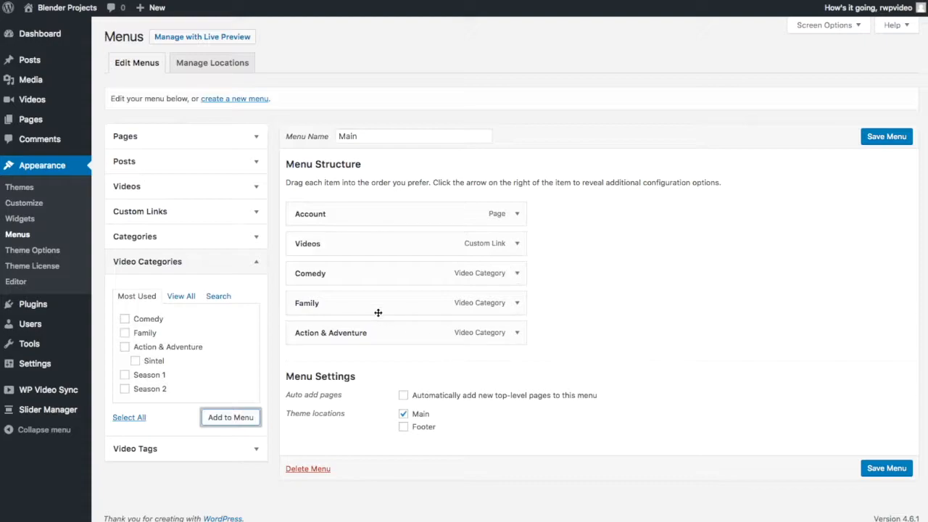
drag(329, 333, 348, 273)
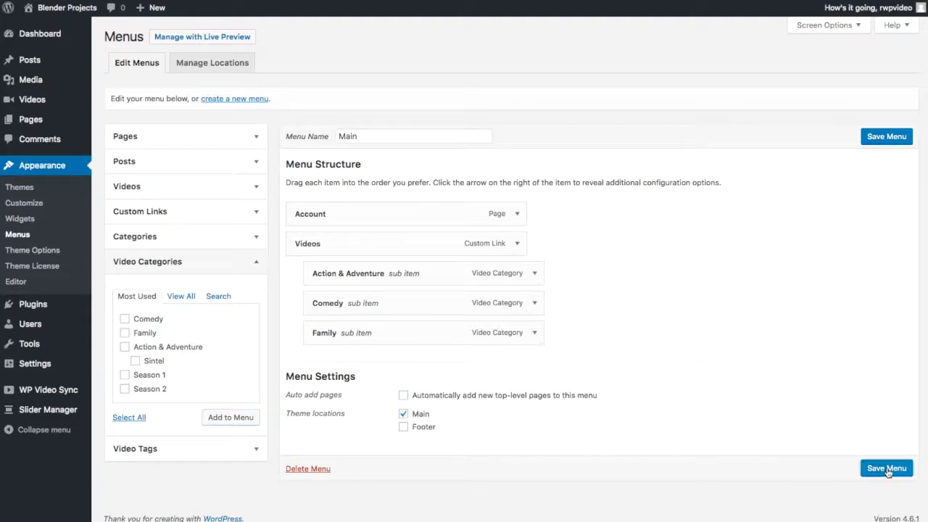
click(886, 468)
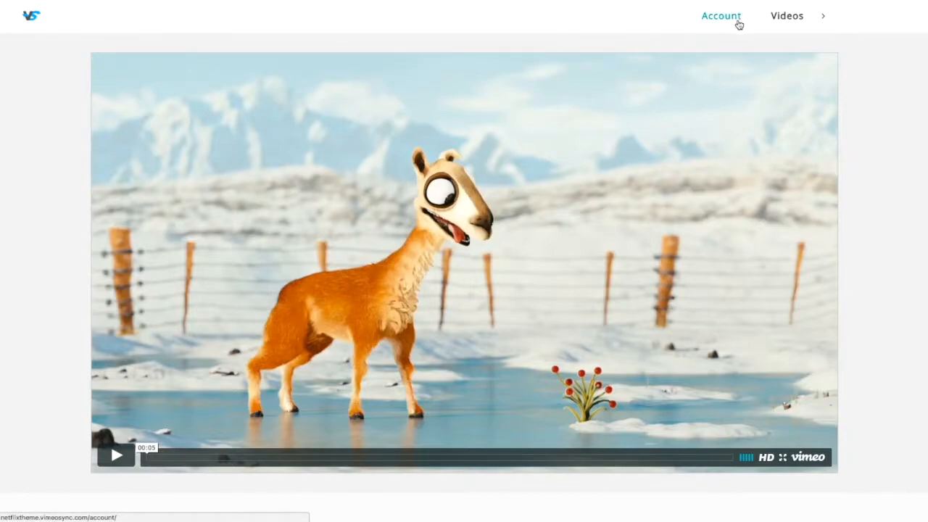
Reload the live site and hover Videos to see Action & Adventure, Comedy and Family.
click(786, 16)
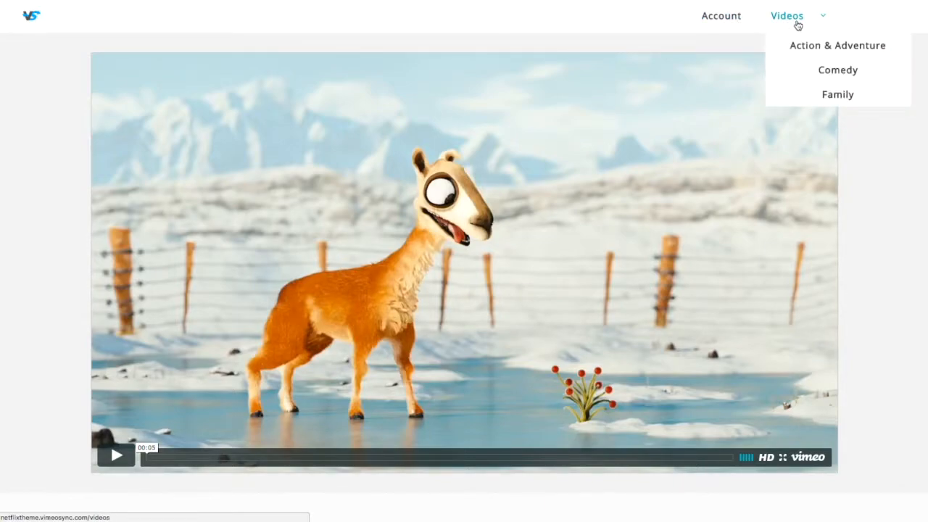
click(837, 45)
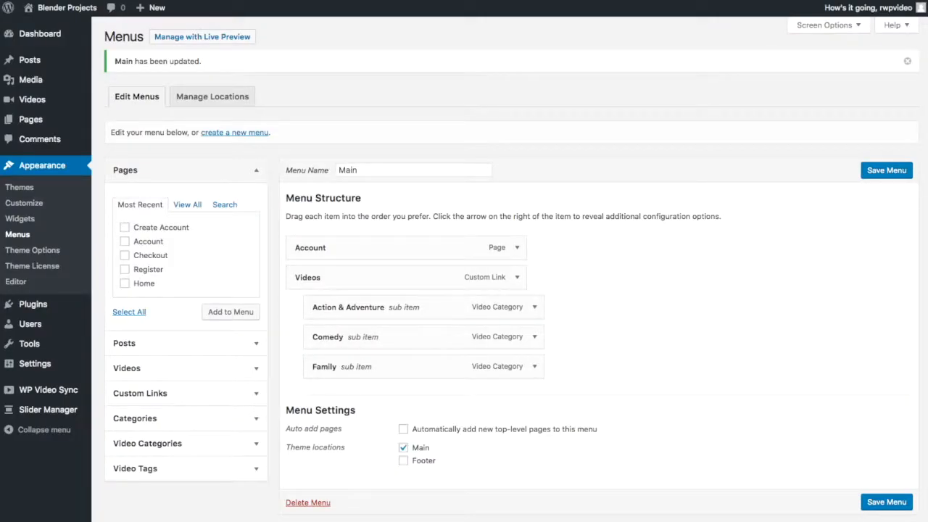
mouse_move(18, 234)
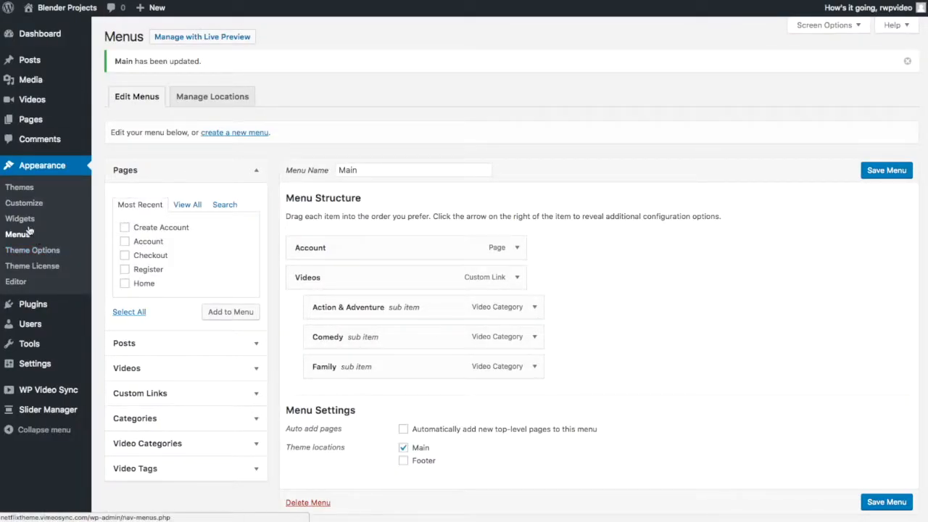
Open the Appearance > Widgets screen from the admin sidebar.
click(20, 219)
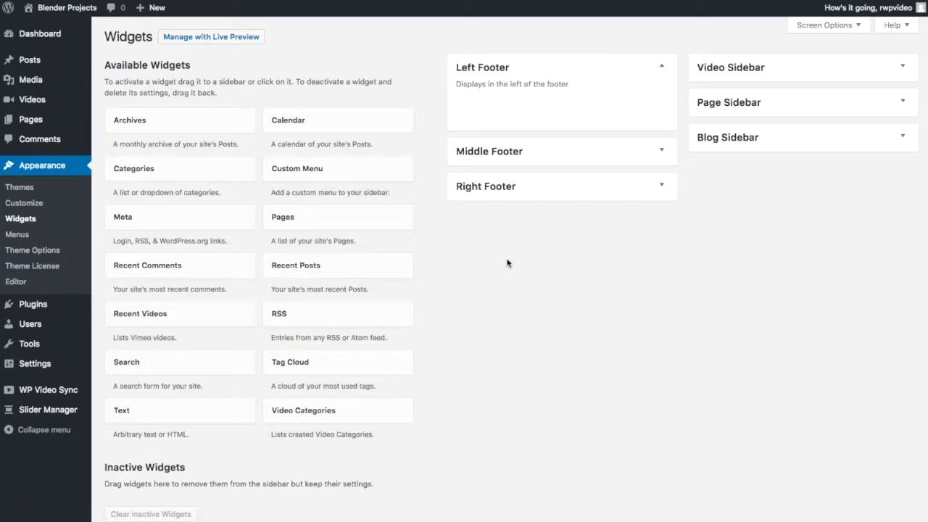
mouse_move(434, 356)
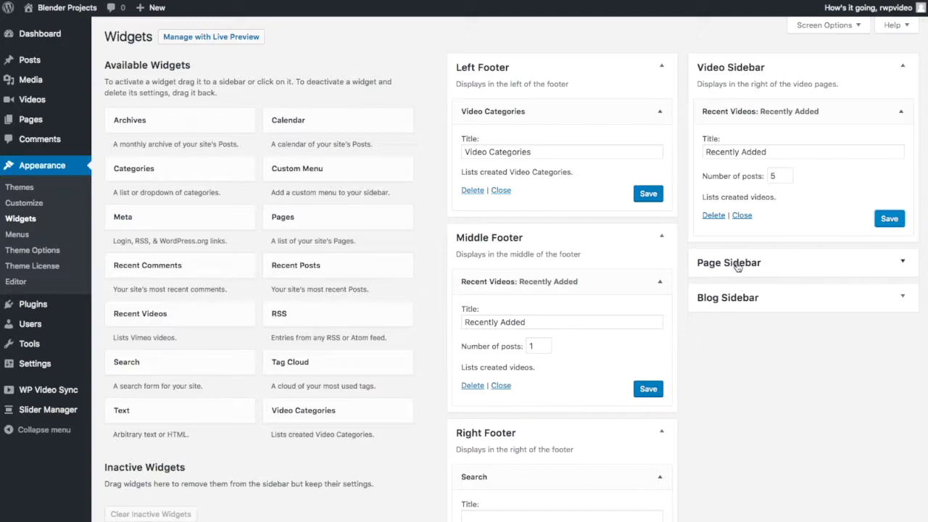
mouse_move(39, 139)
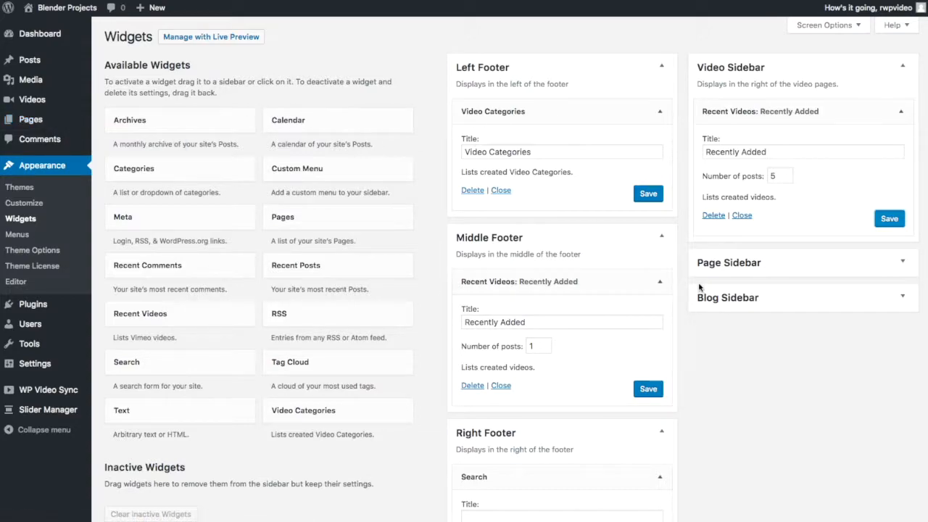
mouse_move(739, 305)
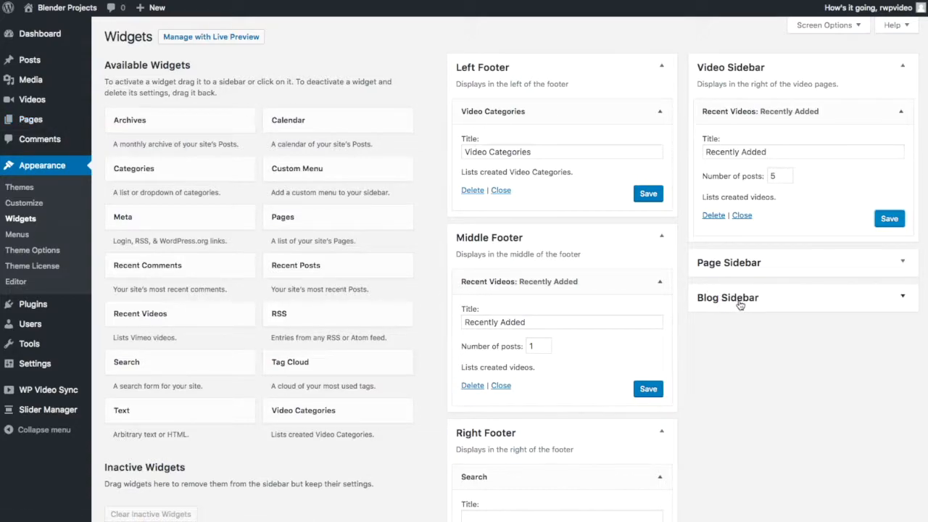
mouse_move(29, 60)
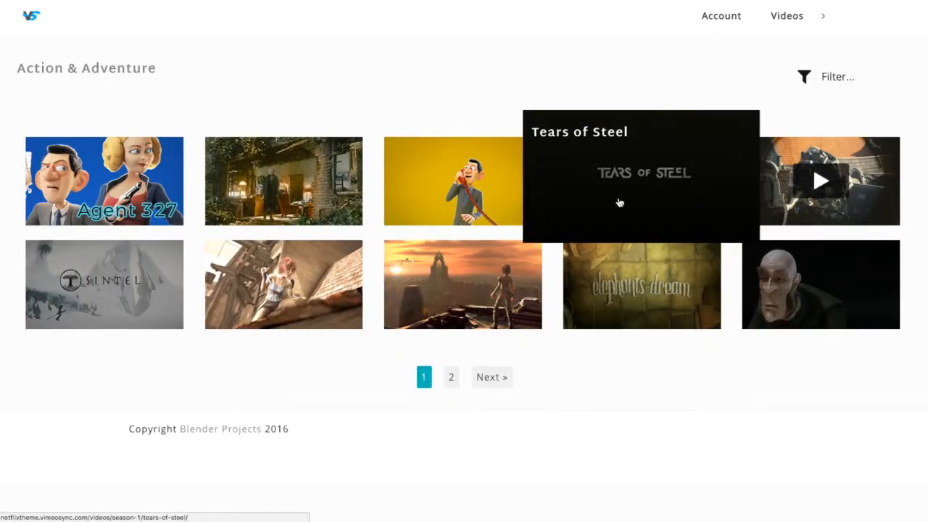
Open the Tears of Steel video page and try the footer search widget.
click(640, 180)
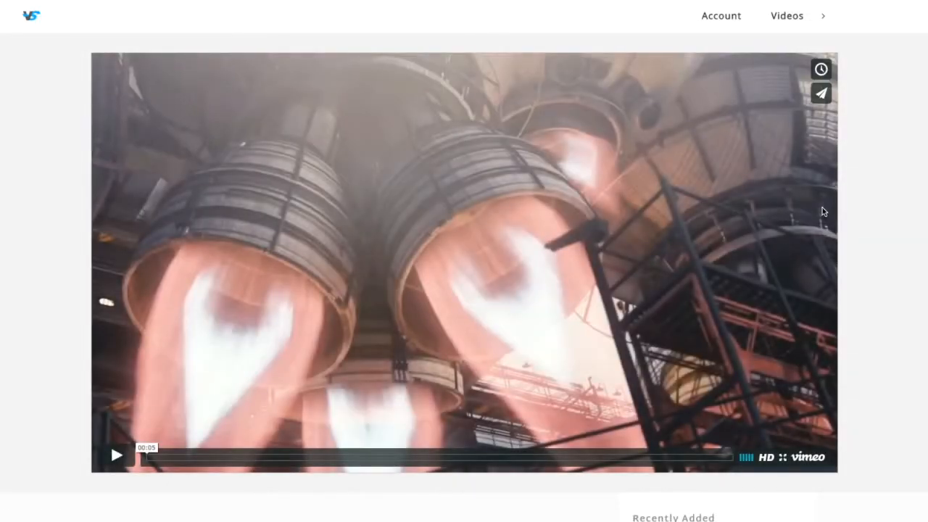
scroll(down, 3)
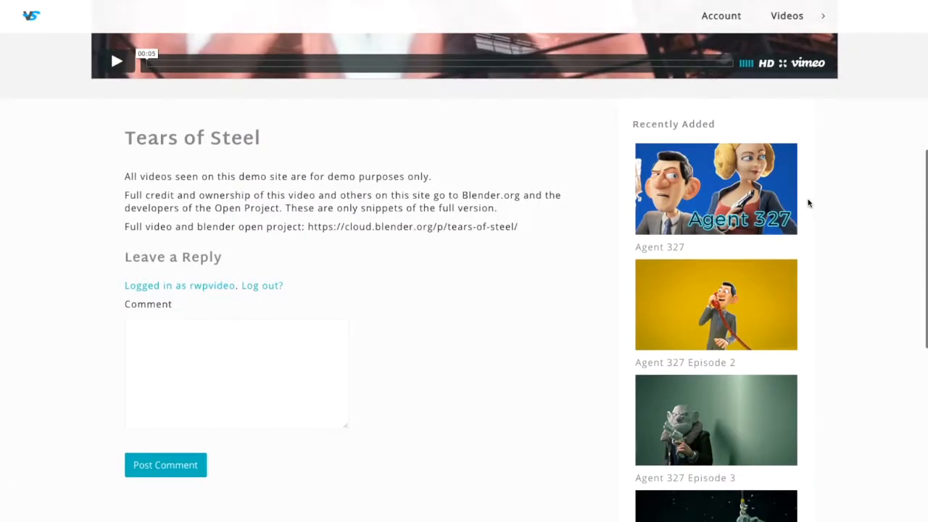
scroll(down, 3)
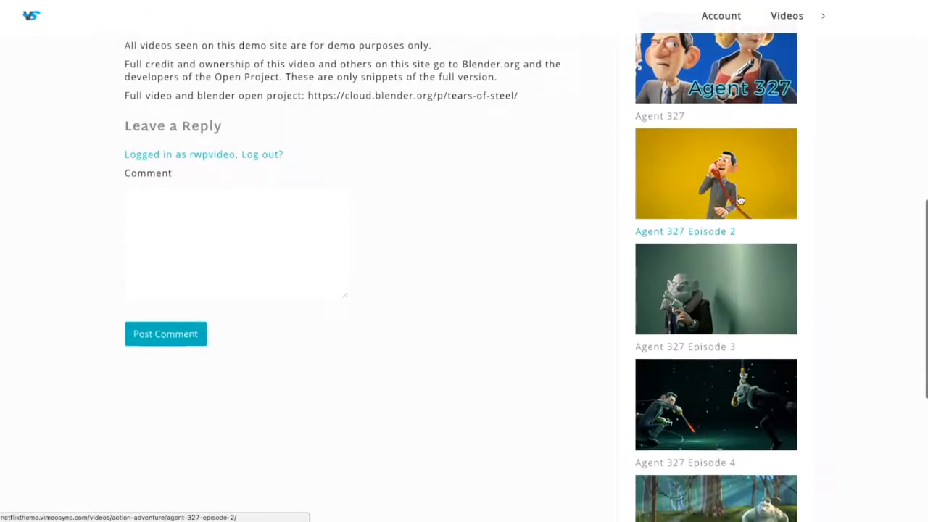
scroll(down, 3)
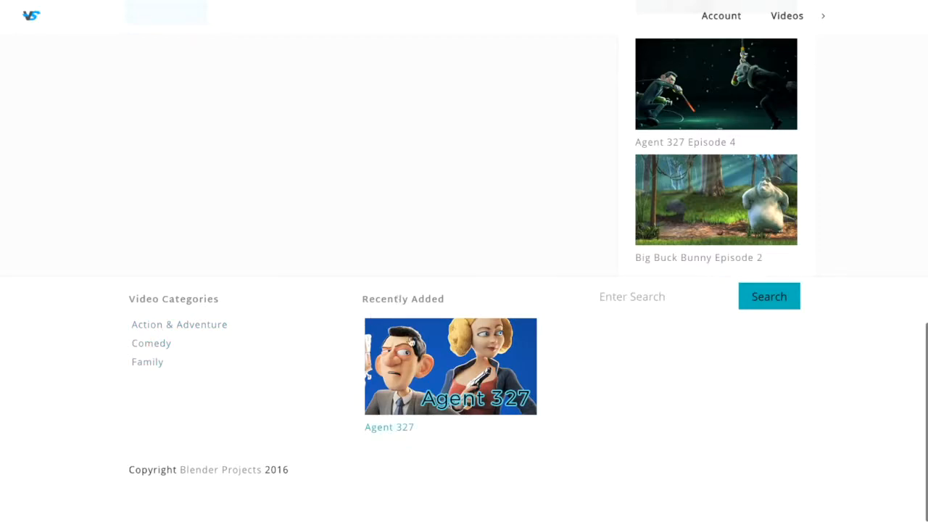
click(630, 296)
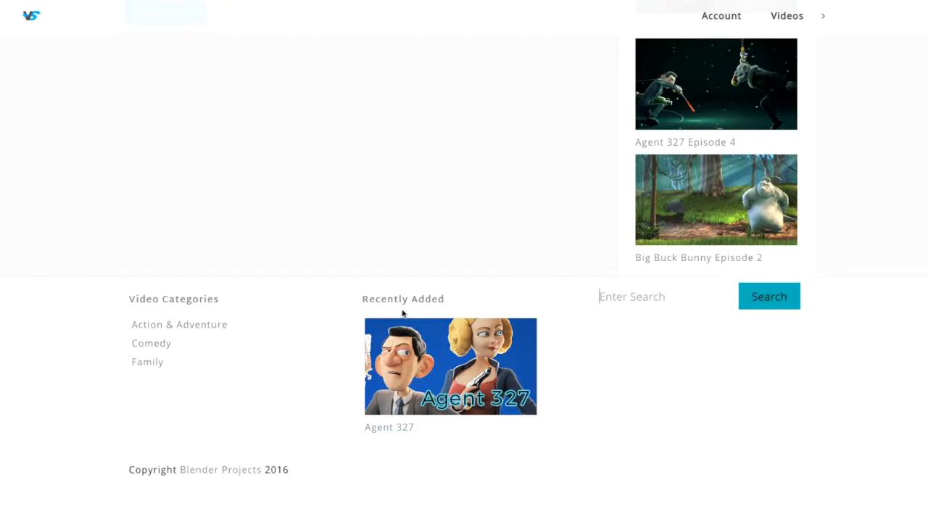
mouse_move(527, 190)
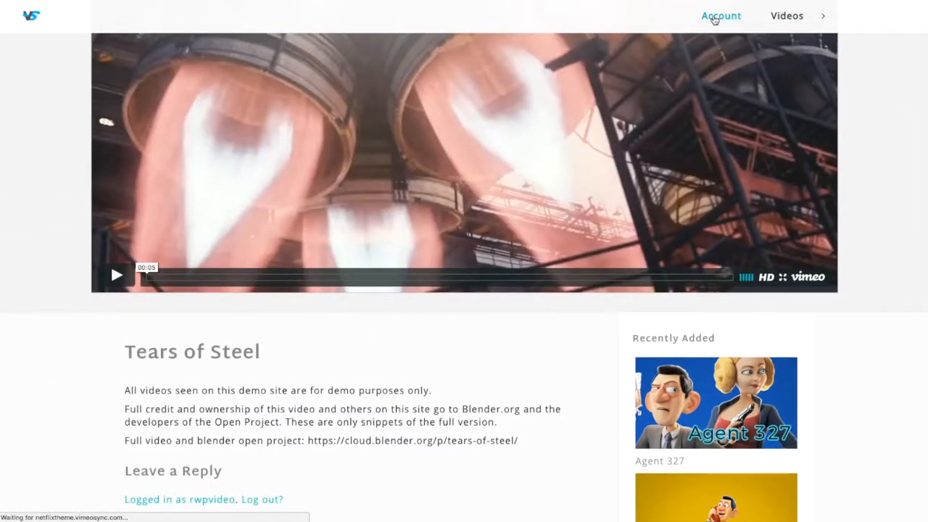
Open the Account page and review the Bronze membership, saved cards and payment history.
click(721, 15)
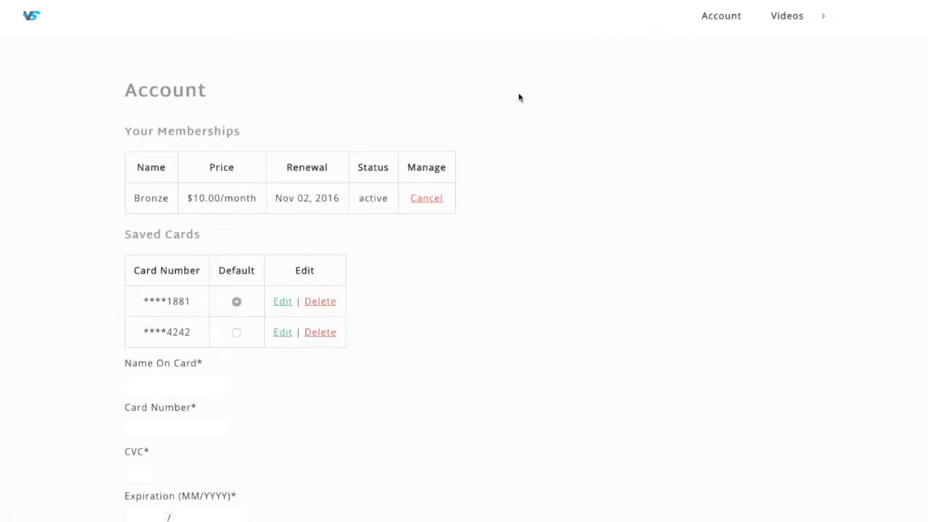
mouse_move(380, 331)
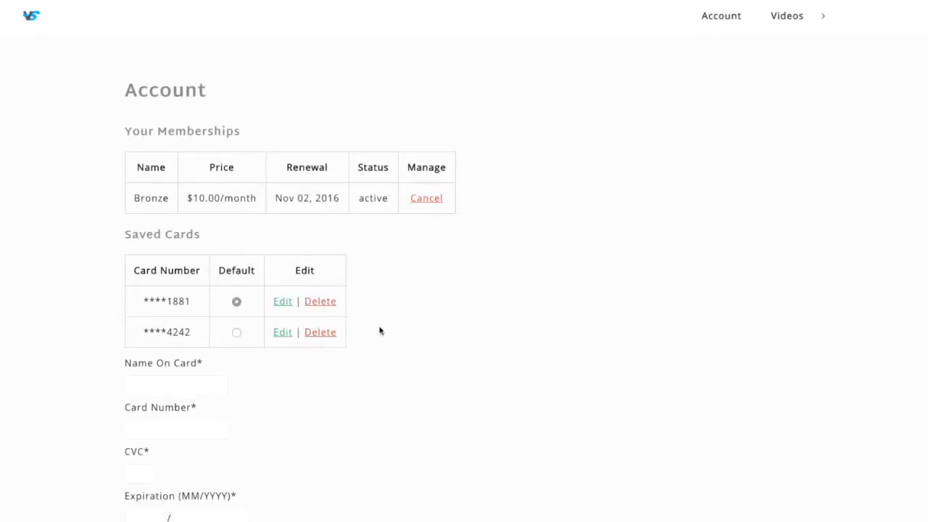
scroll(down, 3)
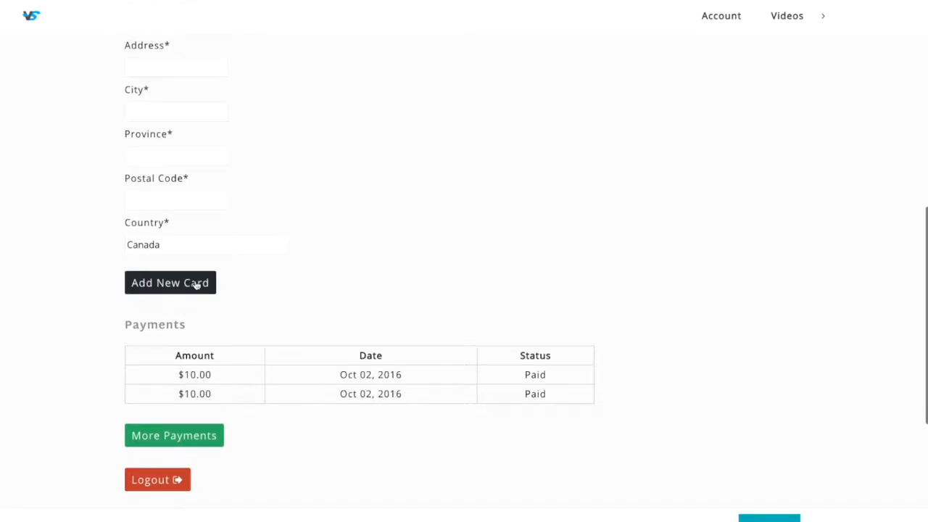
scroll(down, 3)
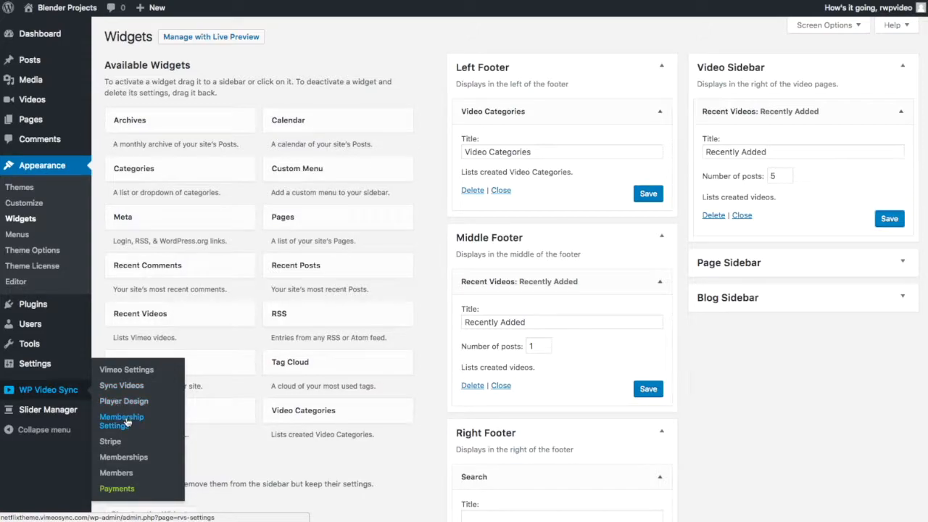
In Membership Settings, set the primary colour to teal #01b4ba and the secondary to purple.
click(121, 421)
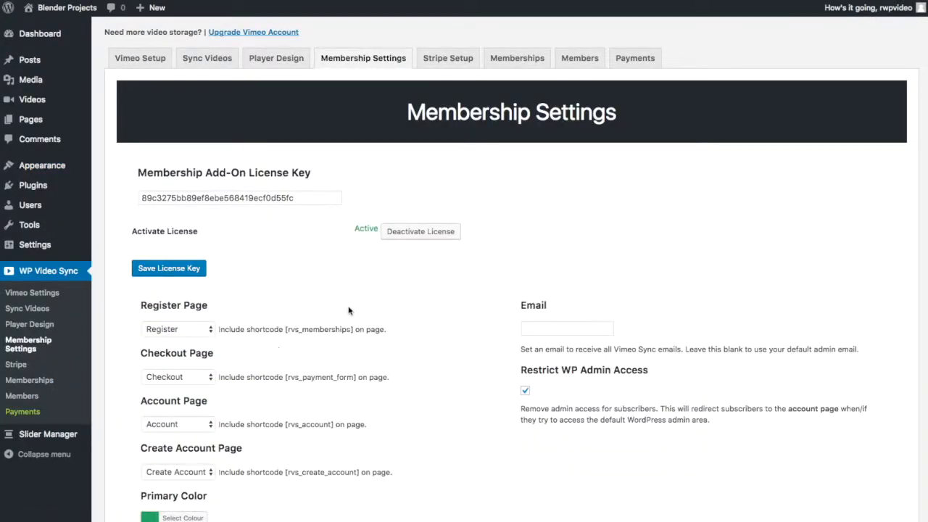
scroll(down, 3)
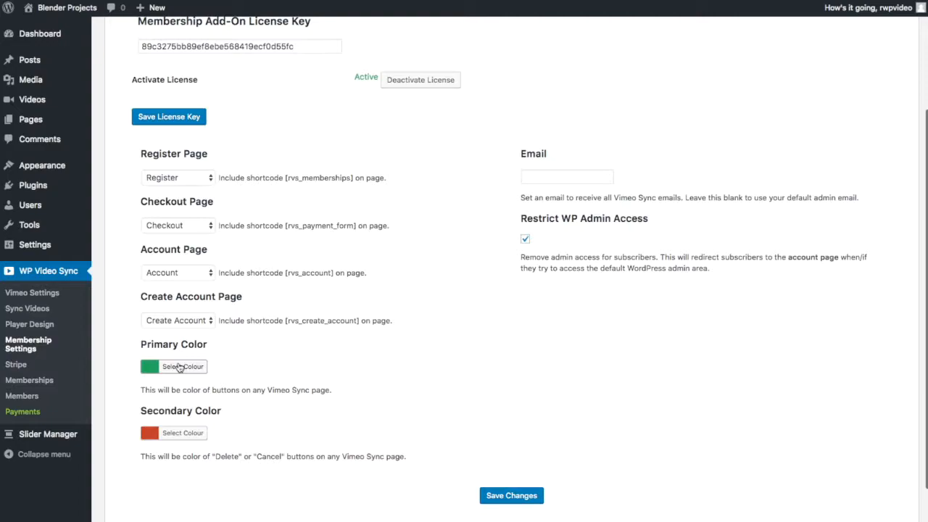
mouse_move(203, 425)
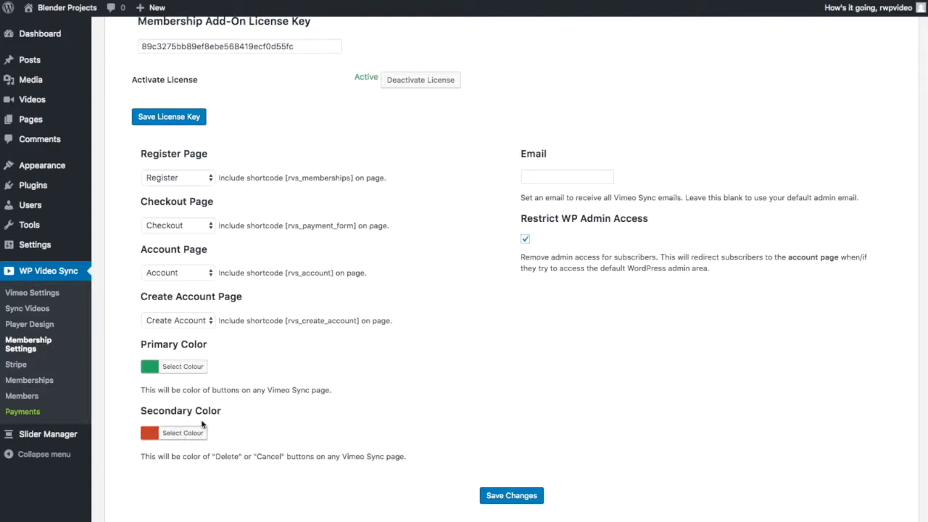
click(182, 366)
text(#01b4ba)
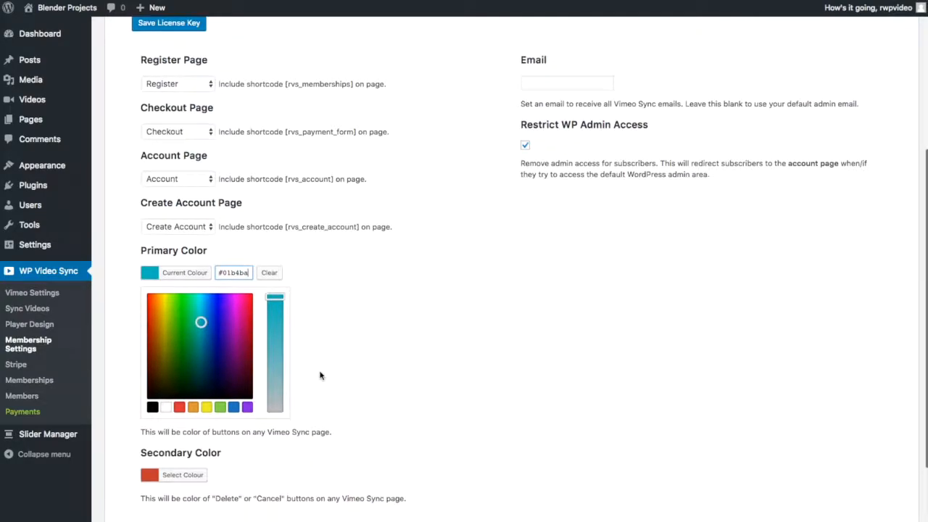
scroll(down, 3)
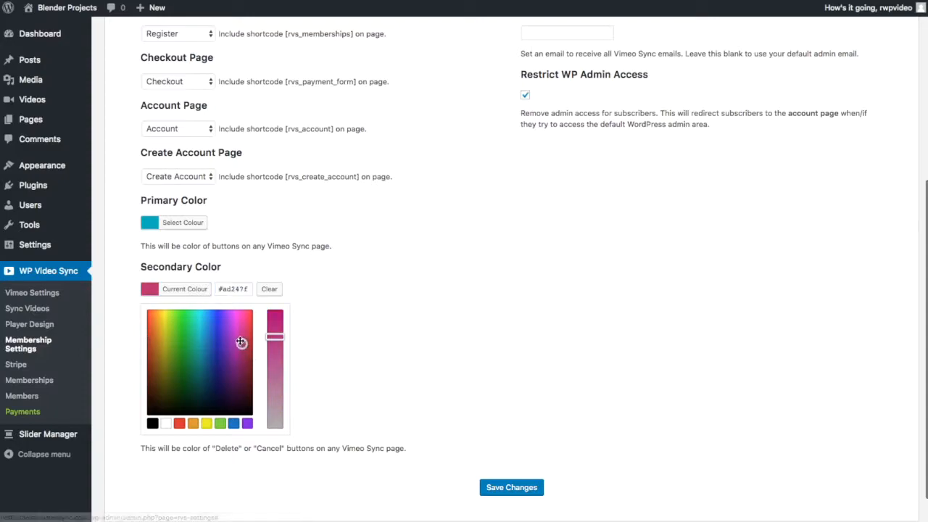
click(234, 334)
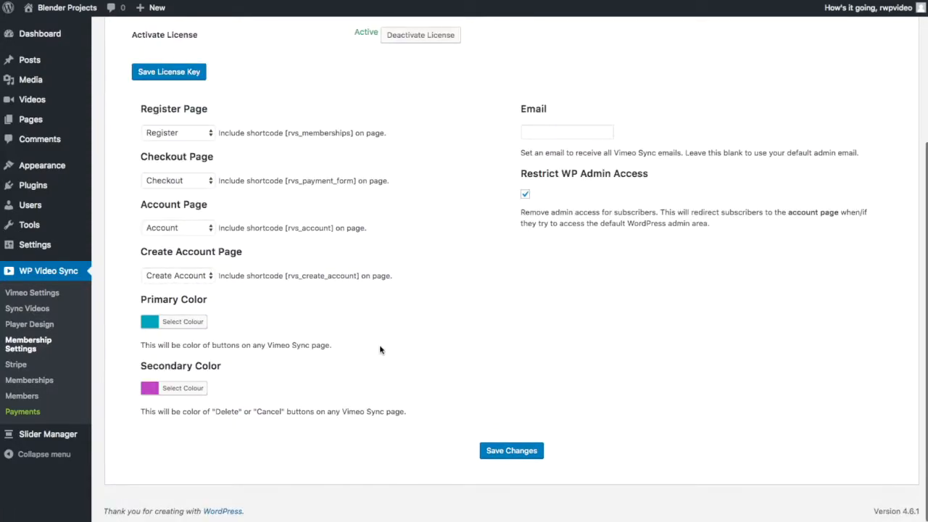
mouse_move(425, 324)
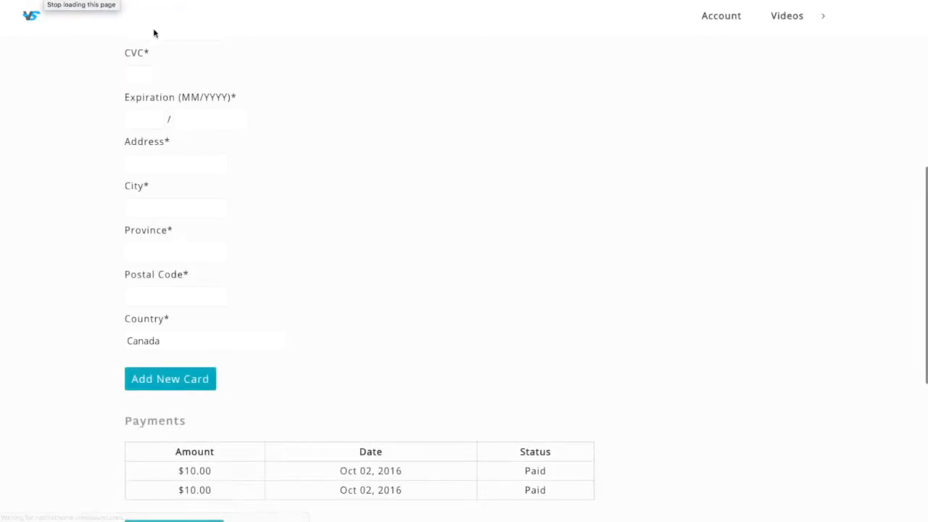
Check the teal and purple Account buttons, then advance the home slider to Tears of Steel.
scroll(down, 3)
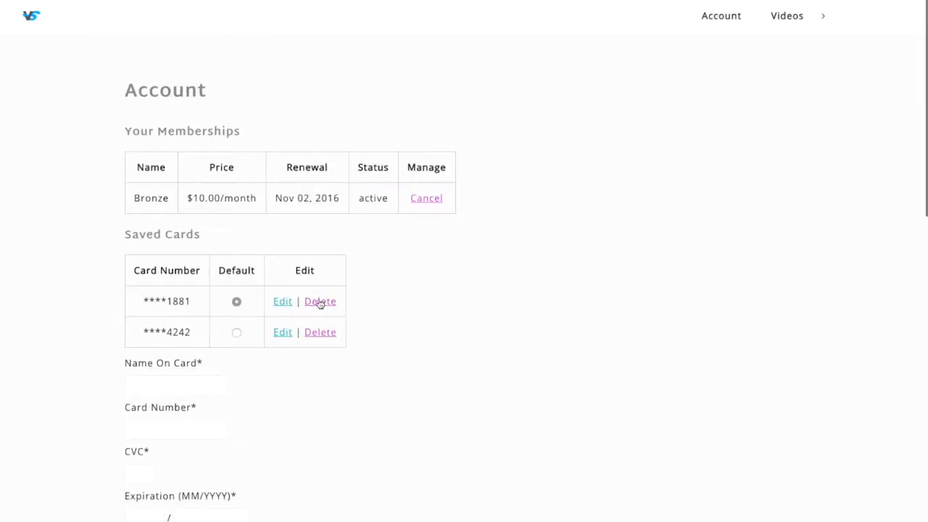
scroll(down, 3)
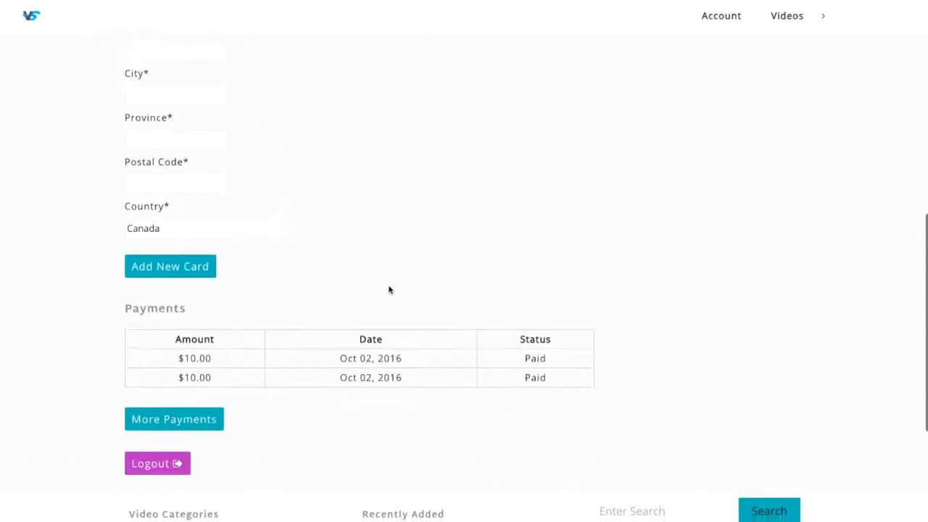
scroll(down, 3)
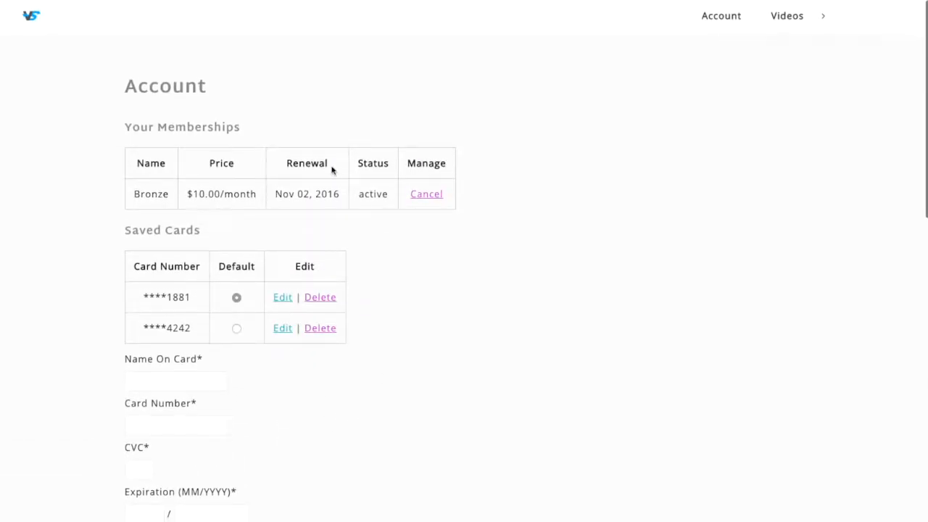
mouse_move(395, 241)
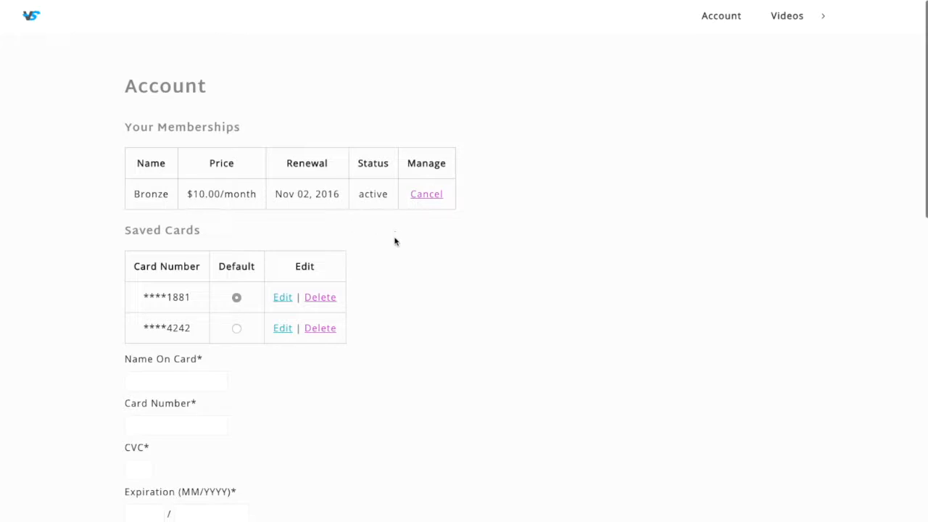
mouse_move(75, 32)
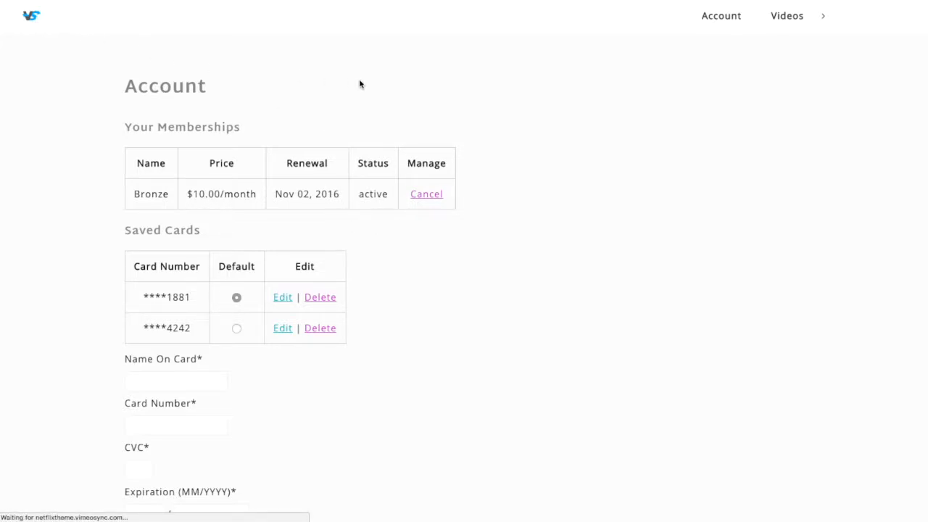
click(787, 15)
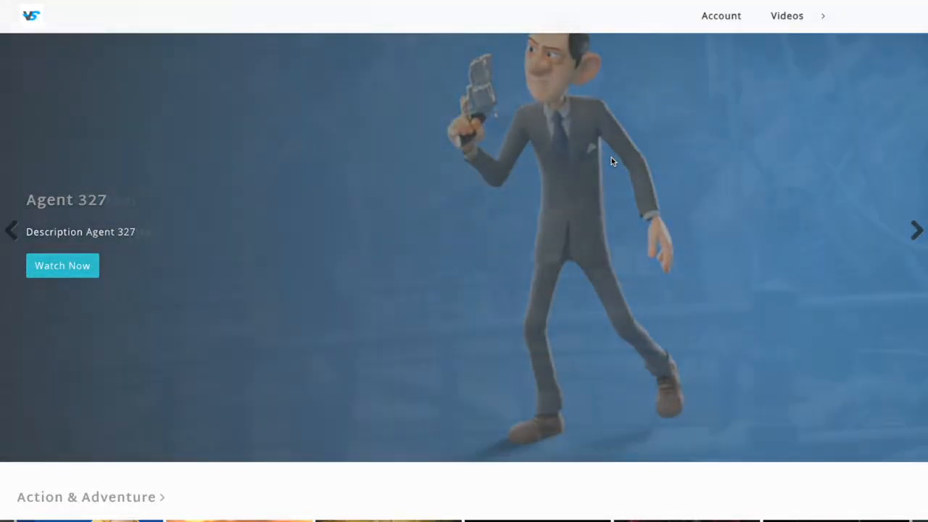
click(916, 231)
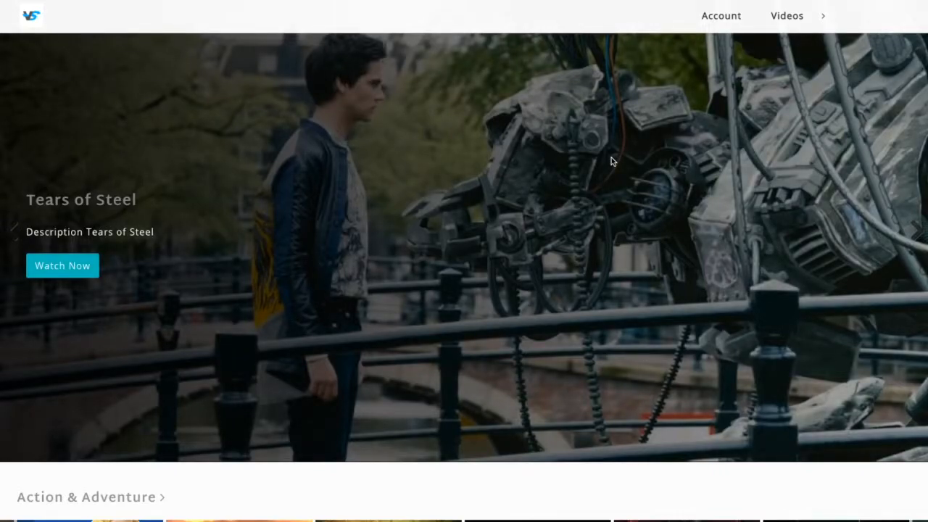